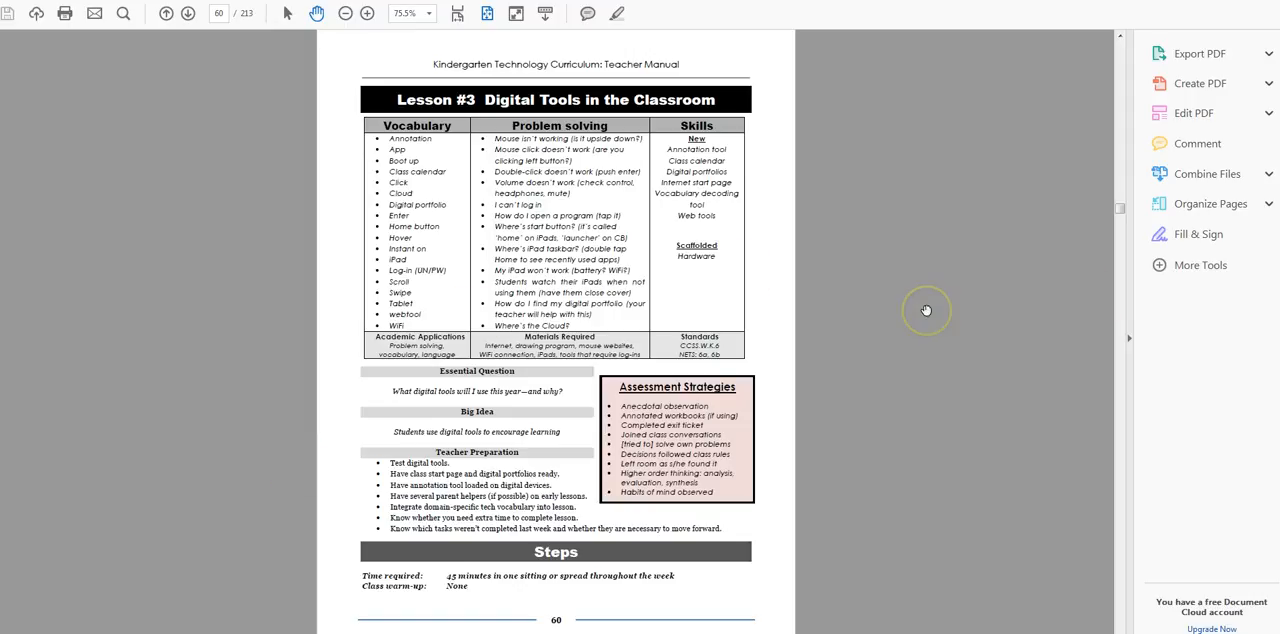
mouse_move(930, 320)
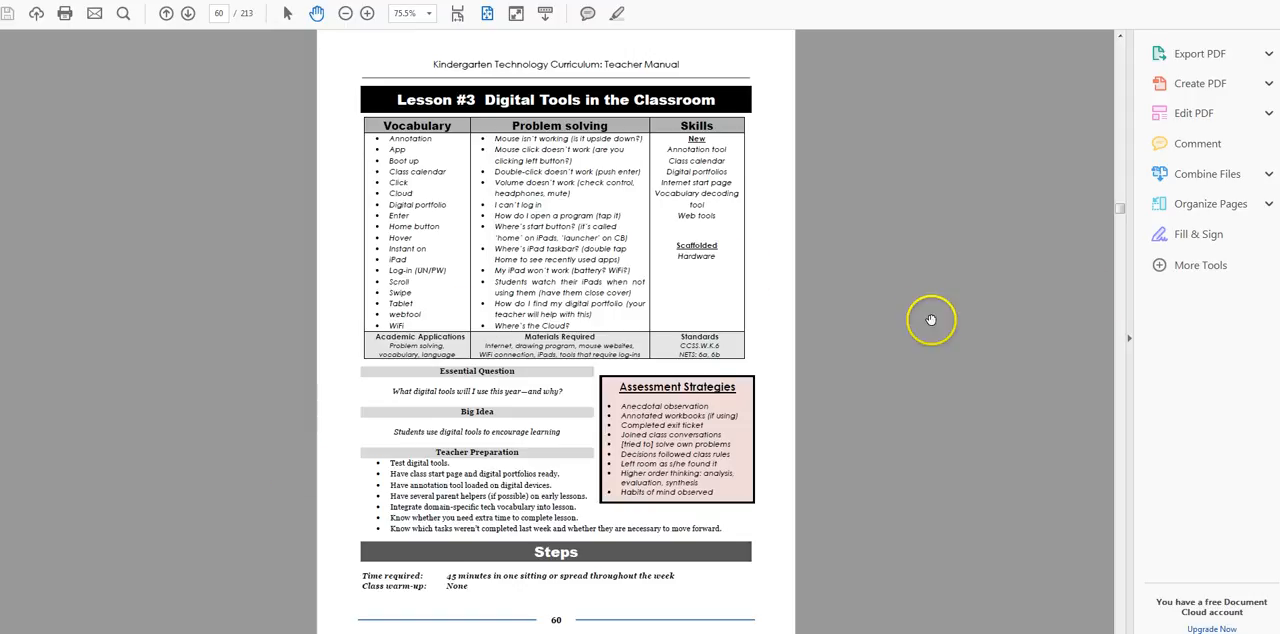
mouse_move(911, 307)
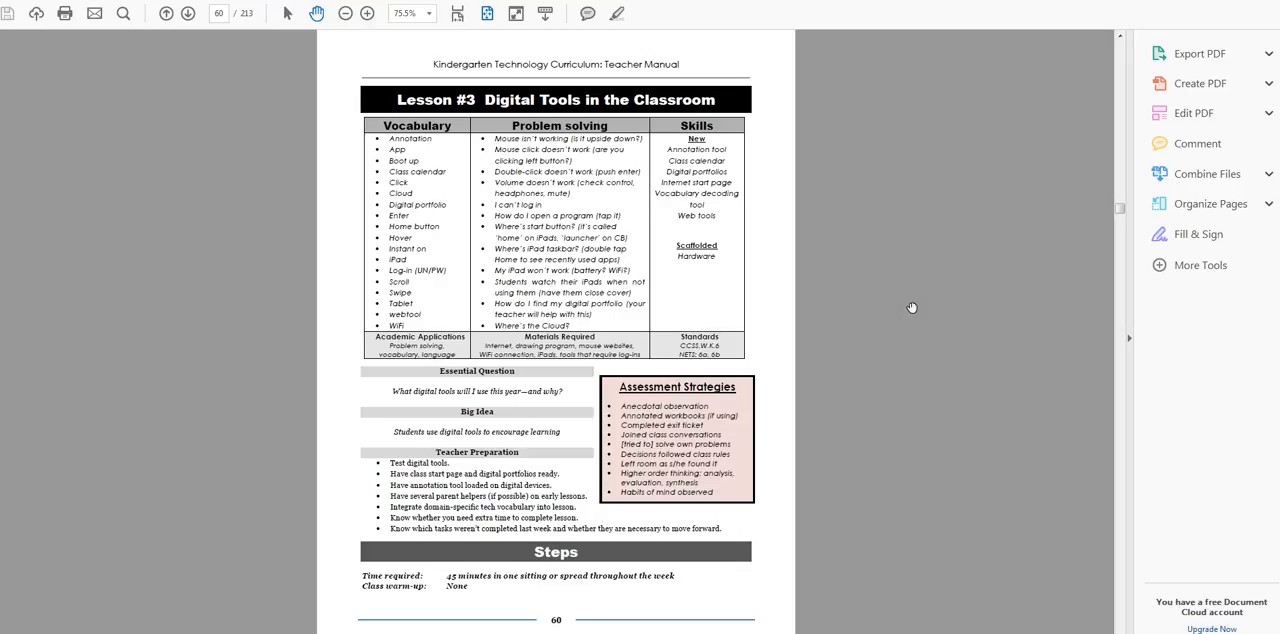
mouse_move(907, 306)
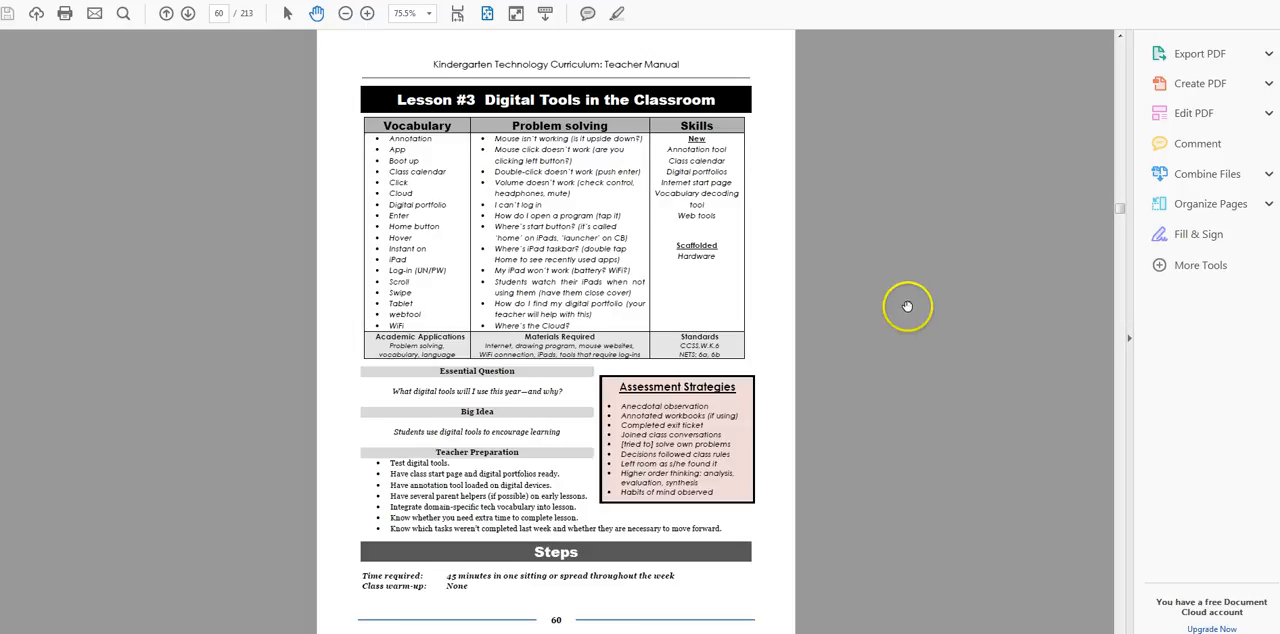
Scroll the Teacher Manual down to page 61 on Student workbooks and the Annotation Tool.
scroll(down, 3)
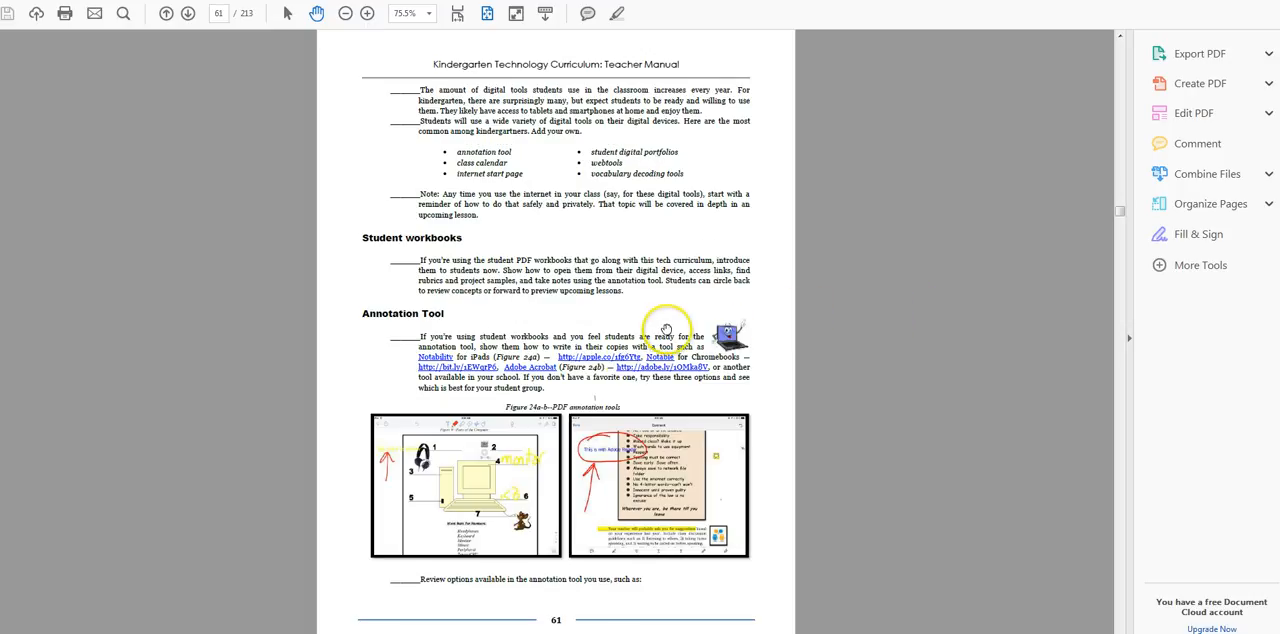
scroll(down, 3)
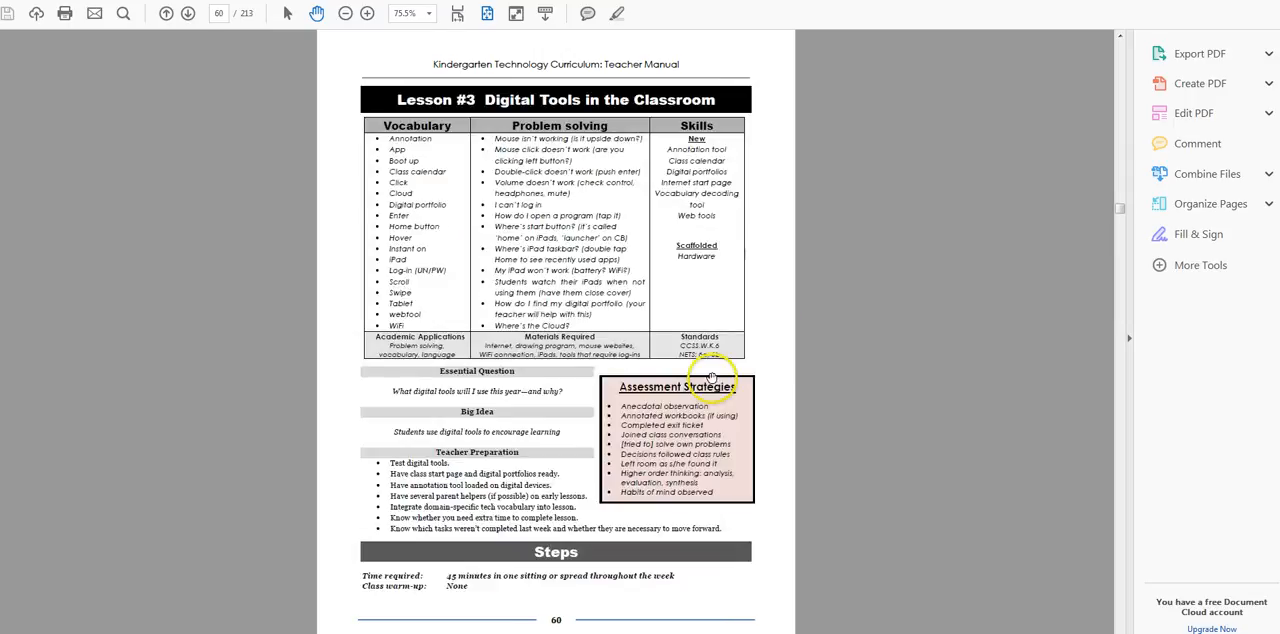
mouse_move(767, 309)
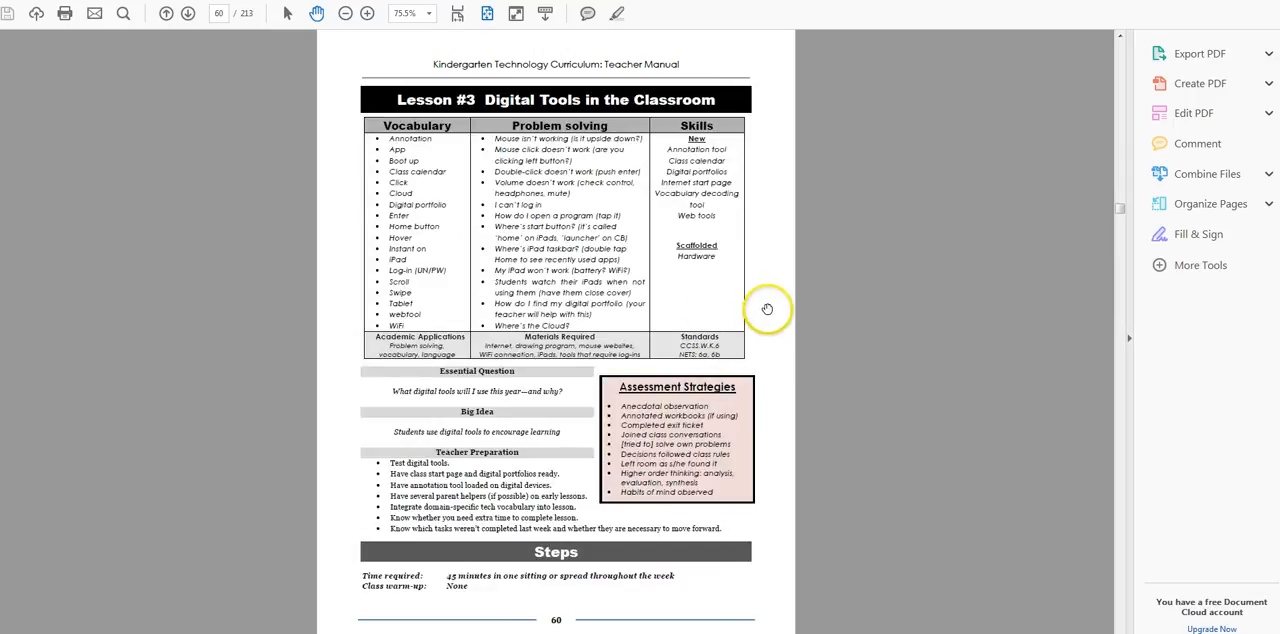
mouse_move(758, 297)
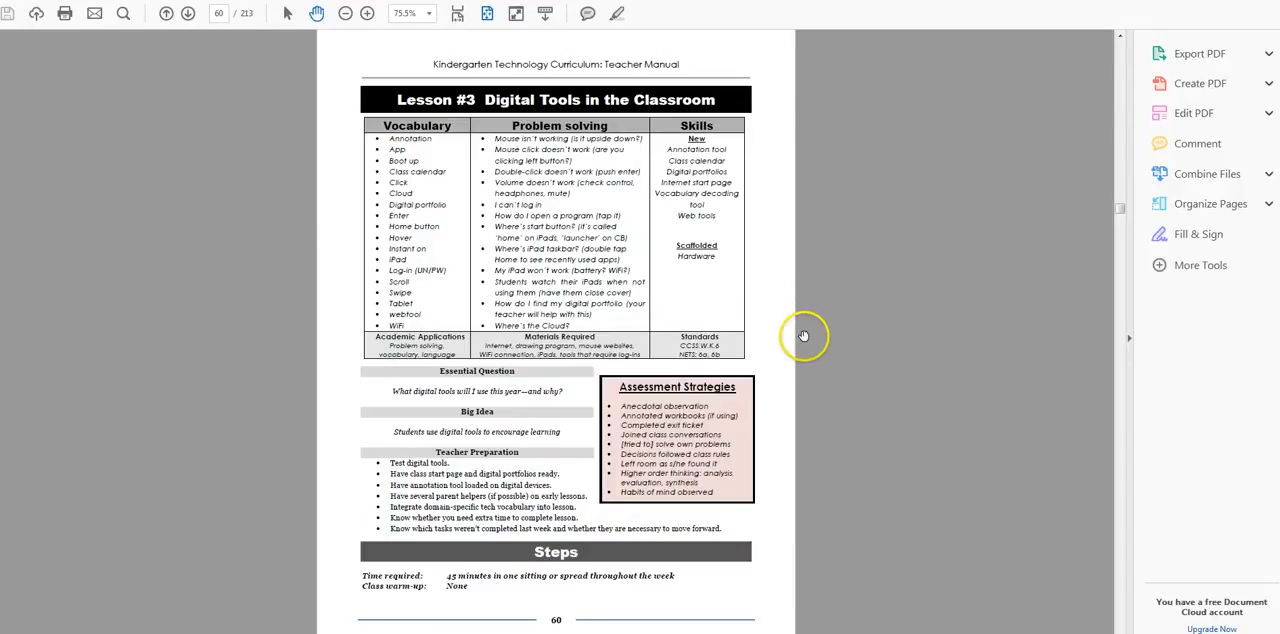
mouse_move(801, 310)
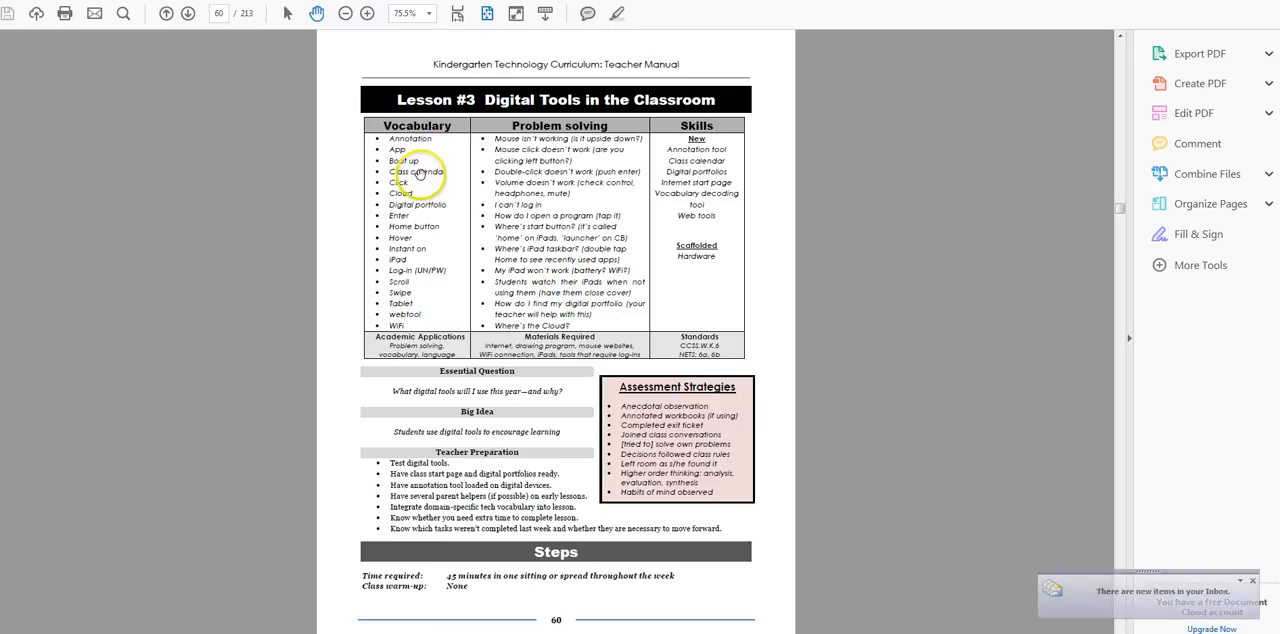
mouse_move(431, 253)
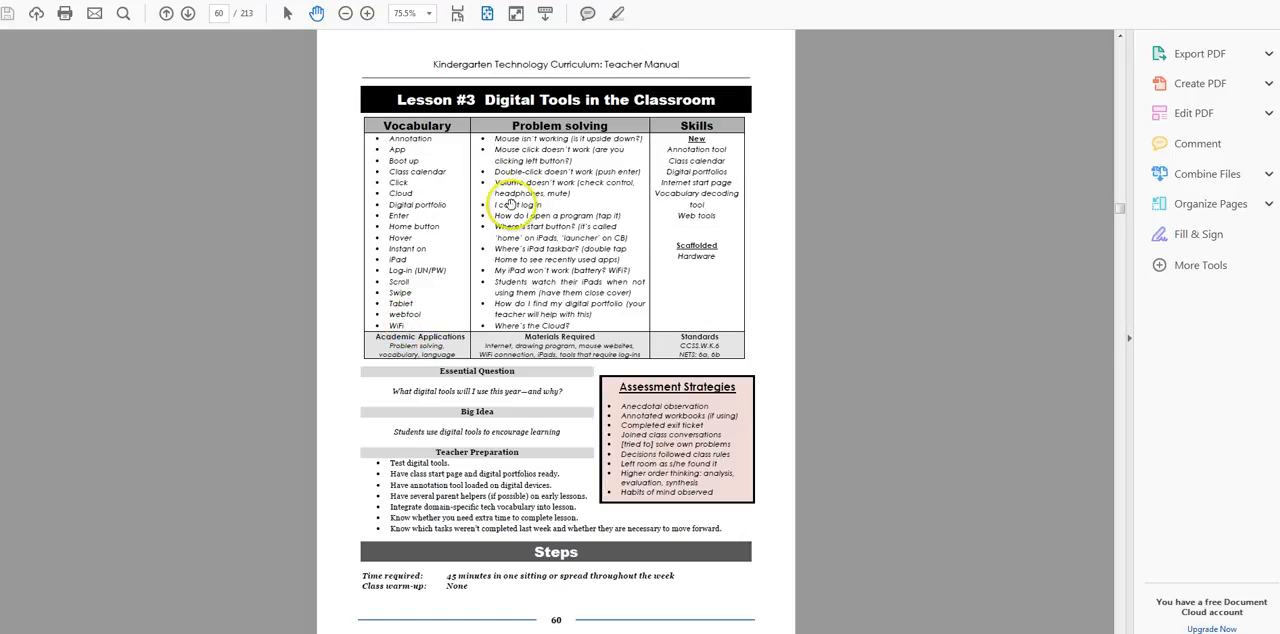
mouse_move(573, 228)
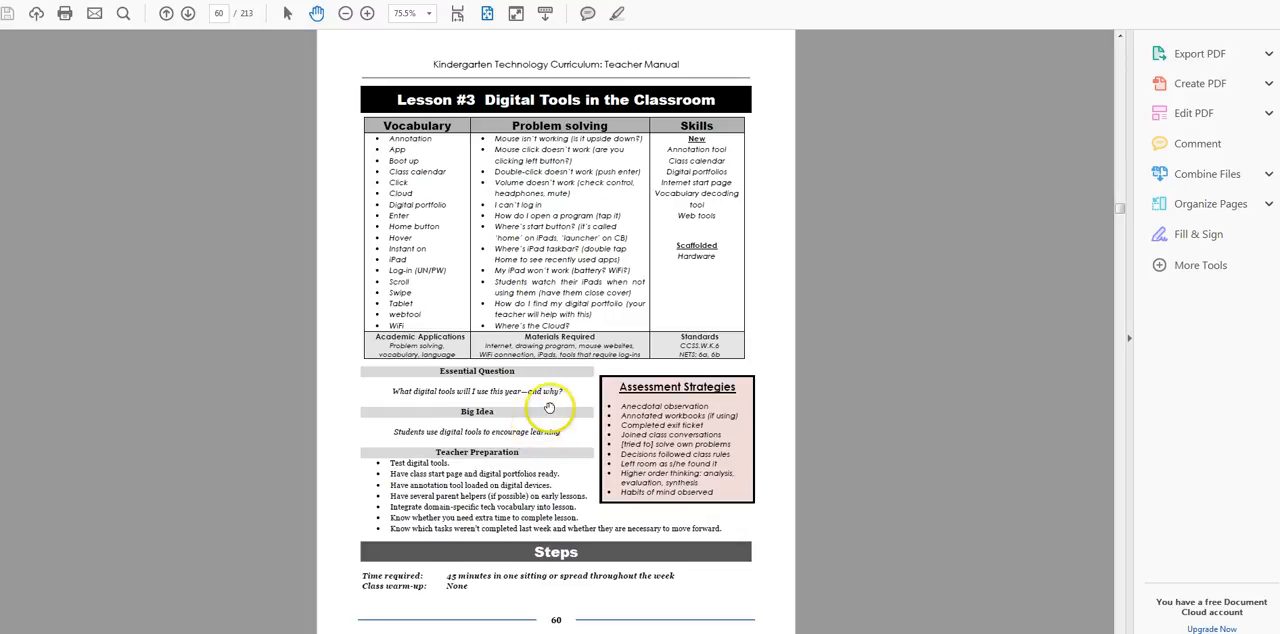
mouse_move(558, 390)
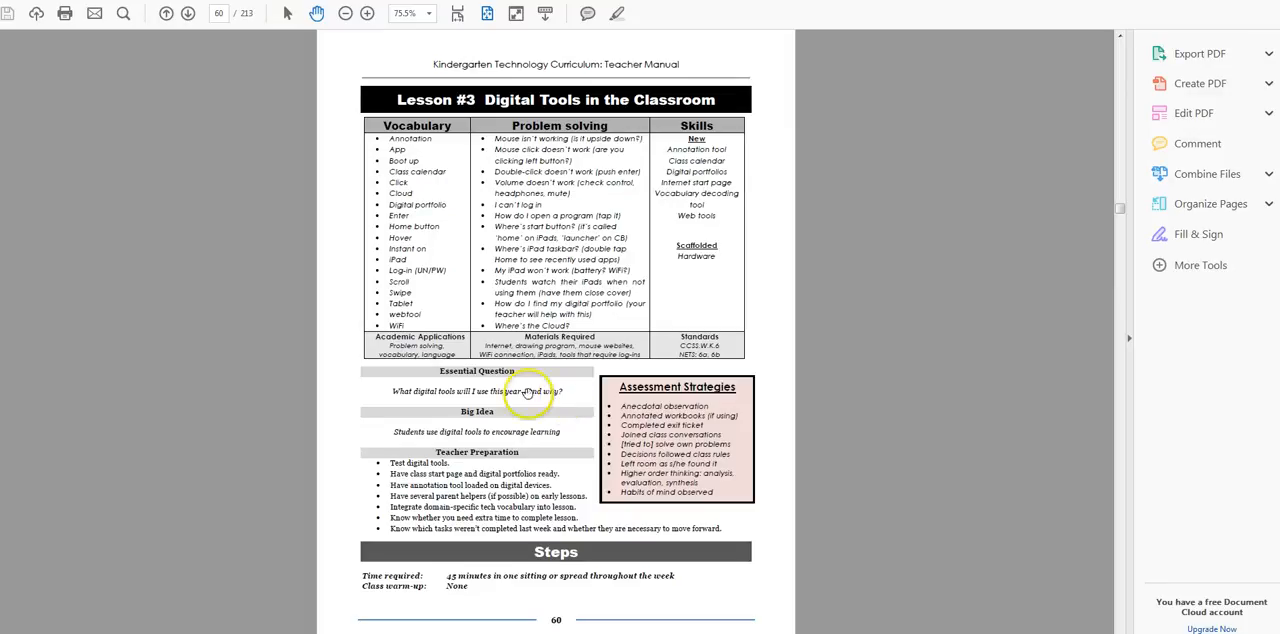
mouse_move(520, 407)
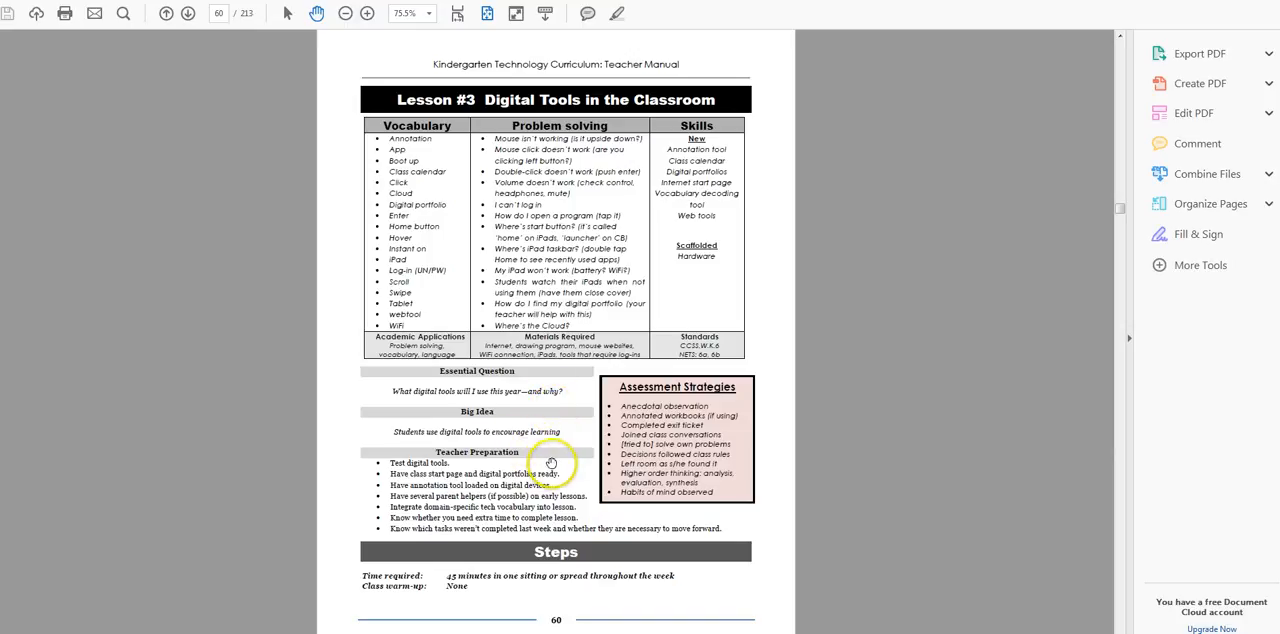
mouse_move(463, 479)
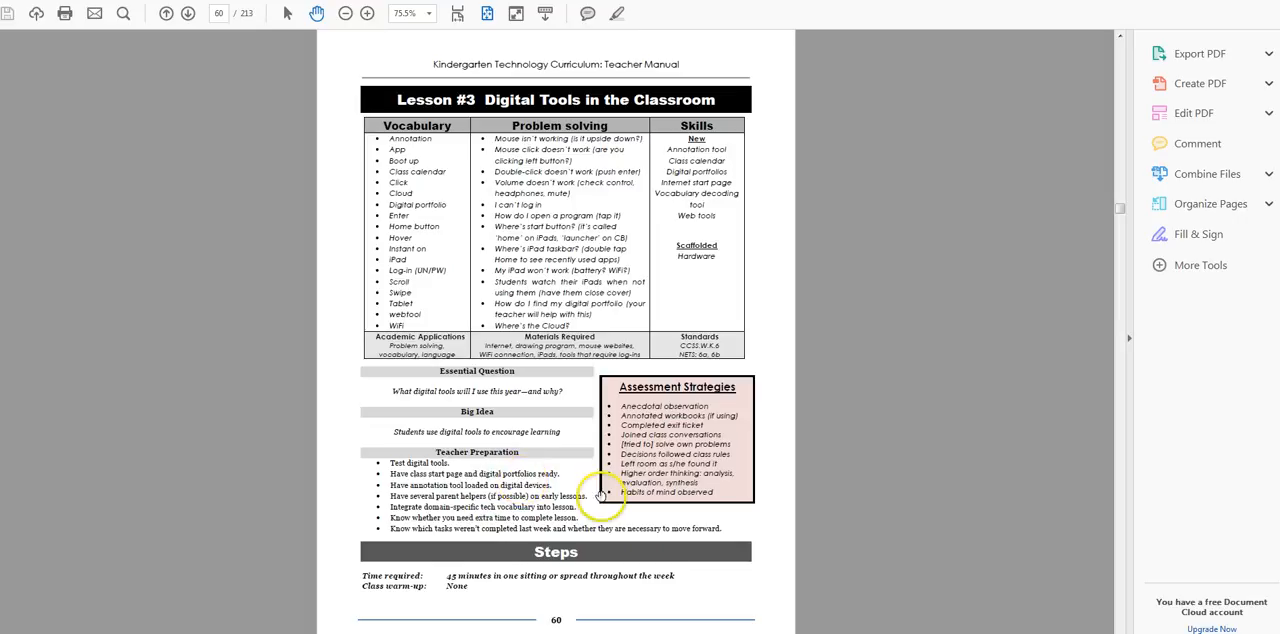
mouse_move(545, 490)
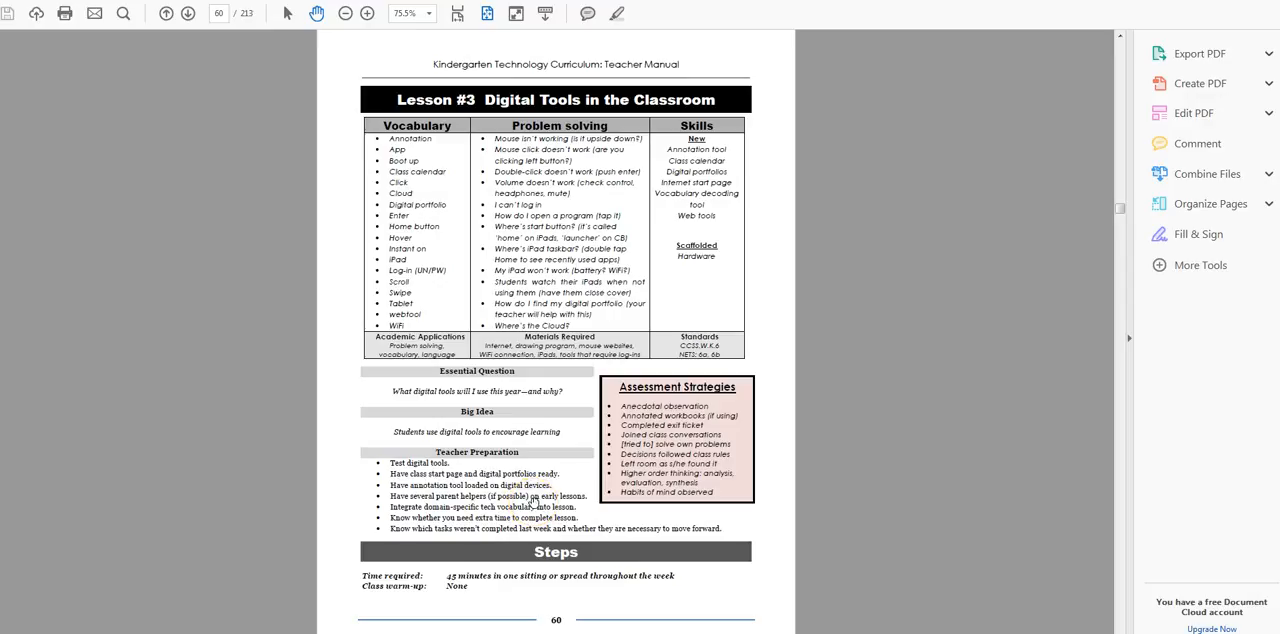
scroll(down, 3)
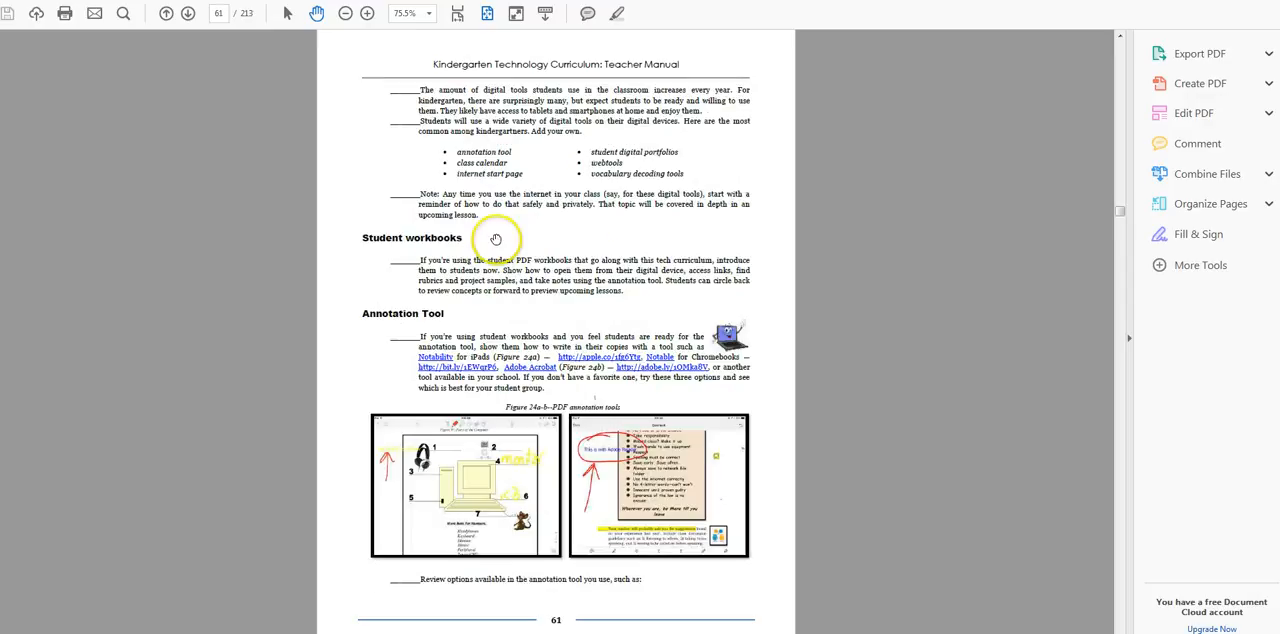
mouse_move(525, 267)
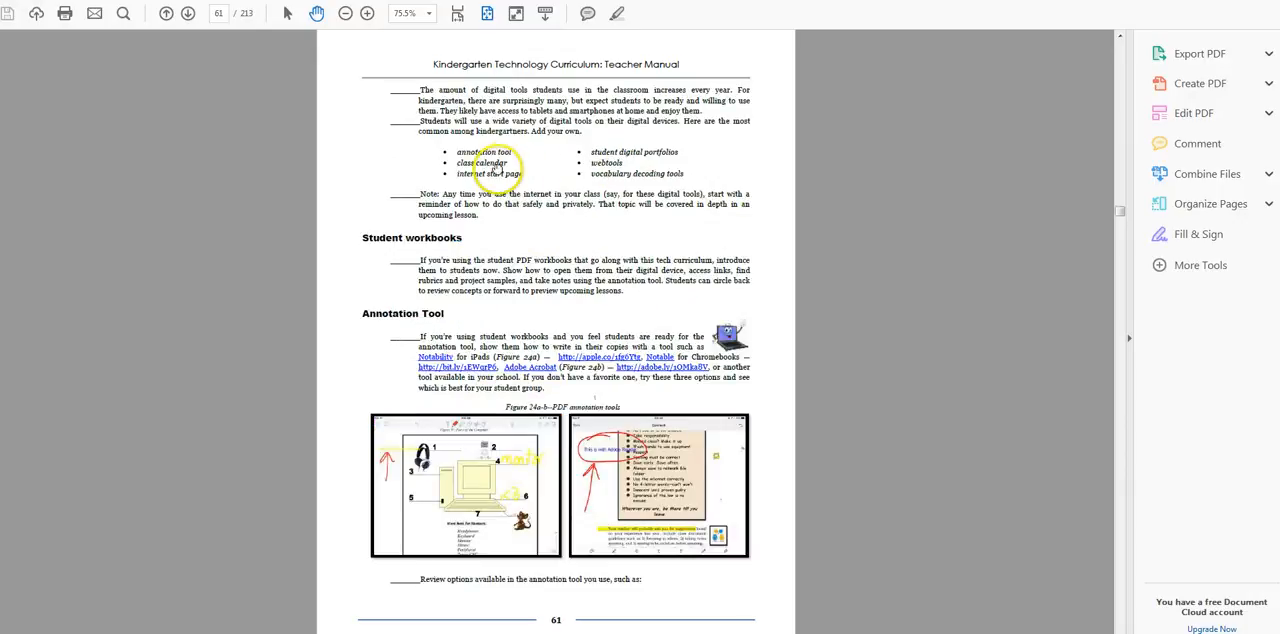
mouse_move(705, 172)
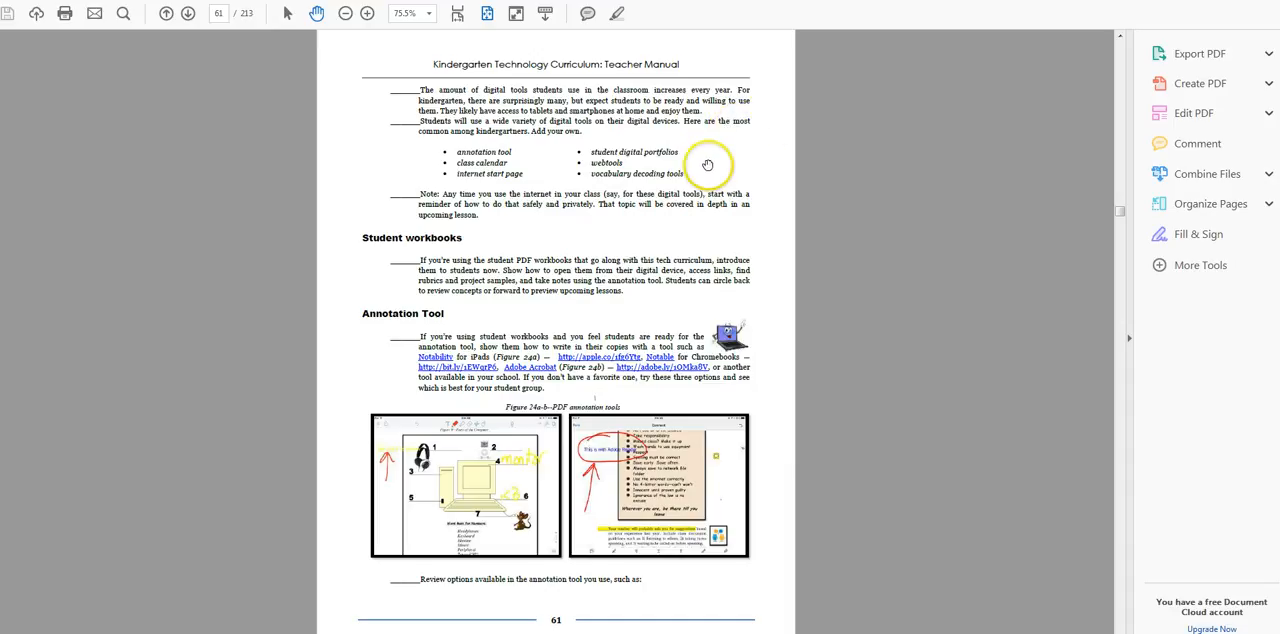
mouse_move(535, 137)
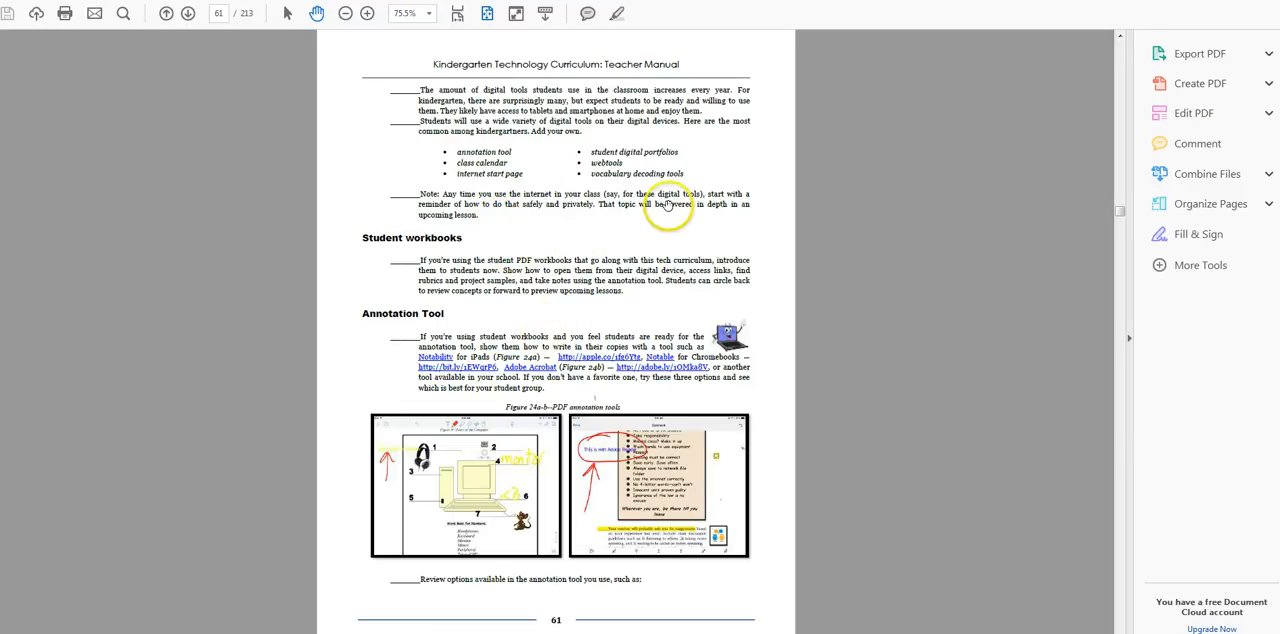
Scroll to Teacher Manual page 62 on the Class Calendar and Class Internet Start Page.
scroll(down, 3)
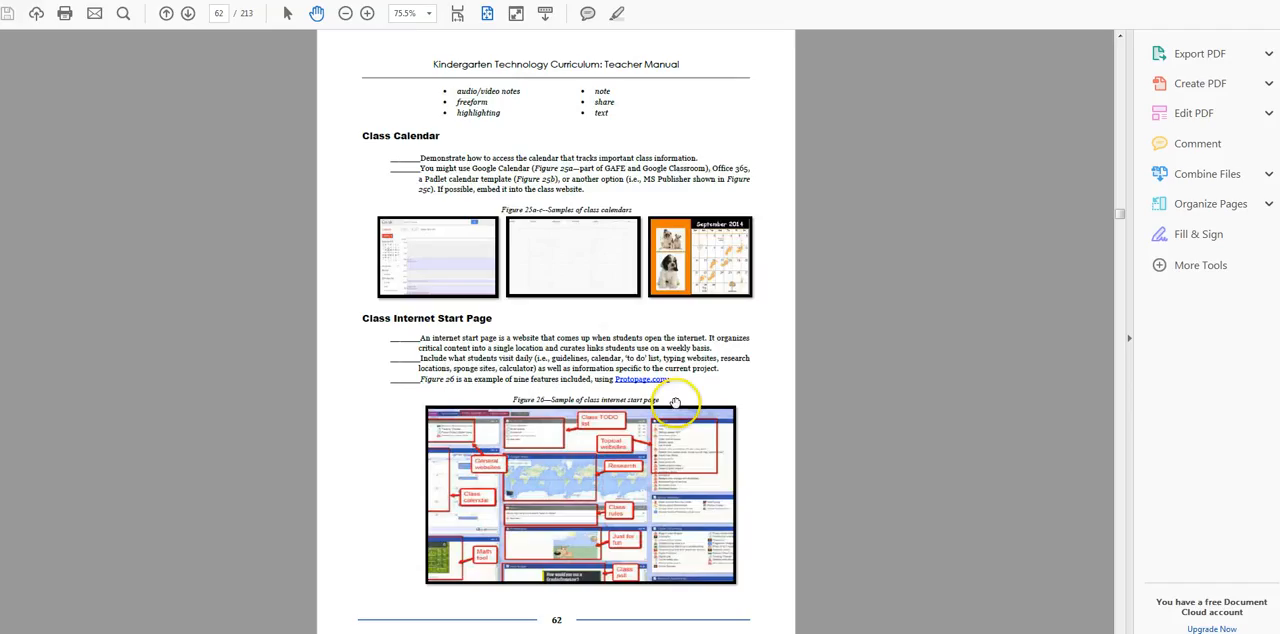
mouse_move(631, 301)
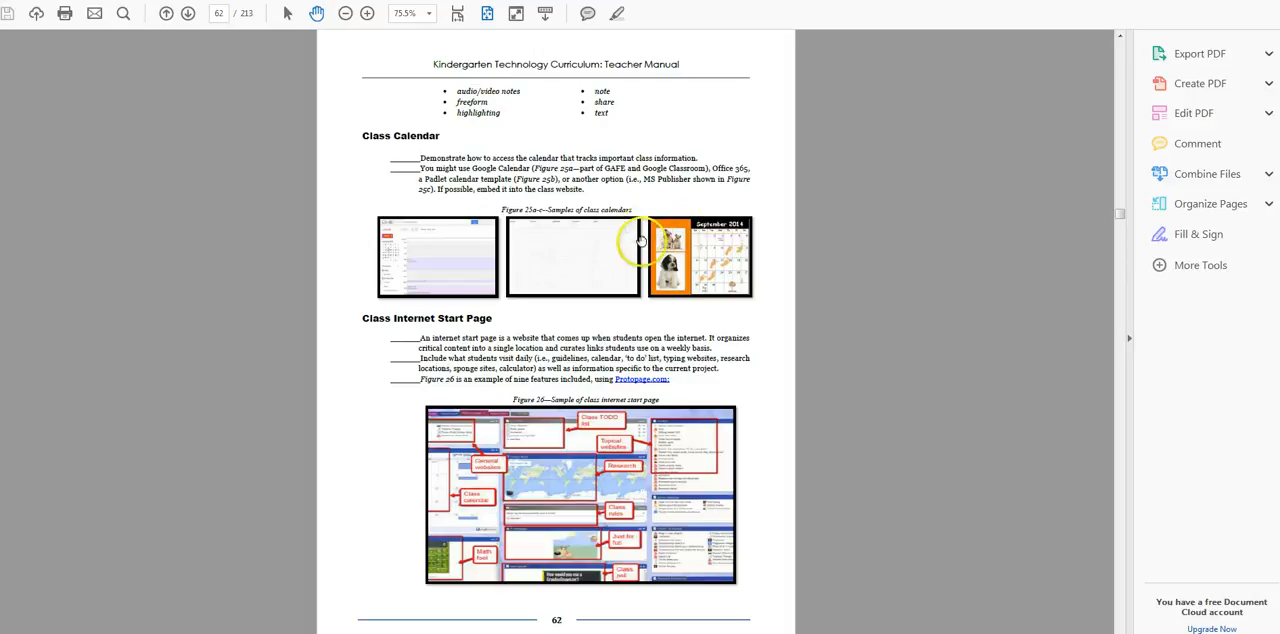
mouse_move(523, 505)
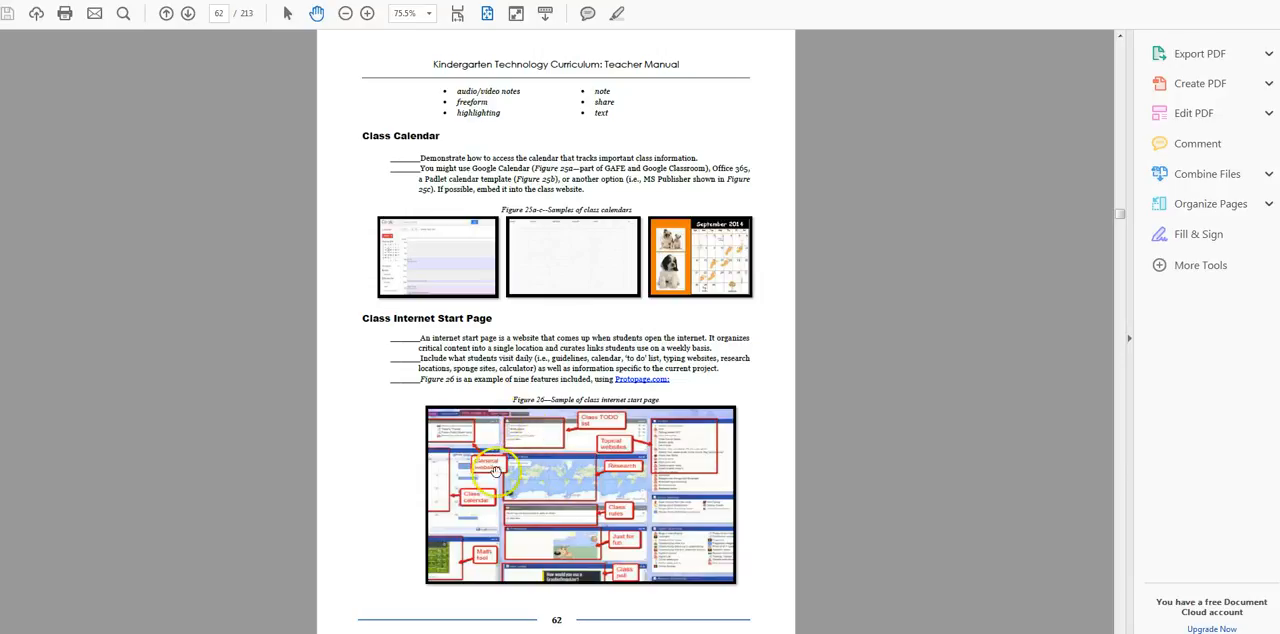
mouse_move(393, 599)
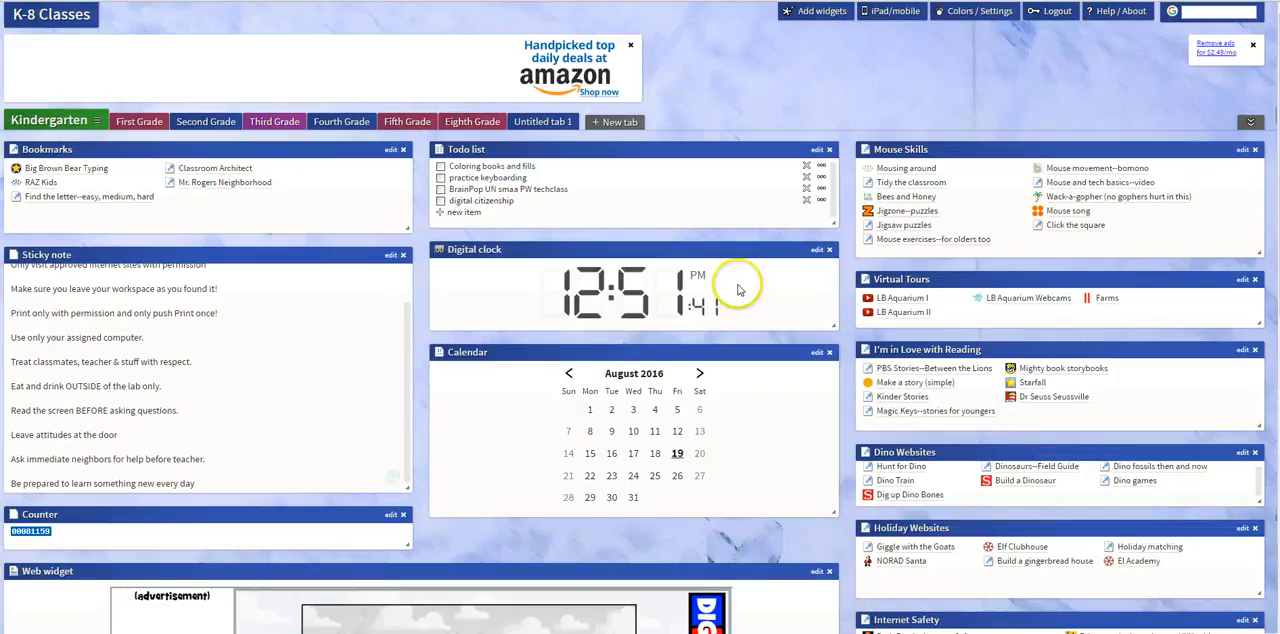
mouse_move(420, 188)
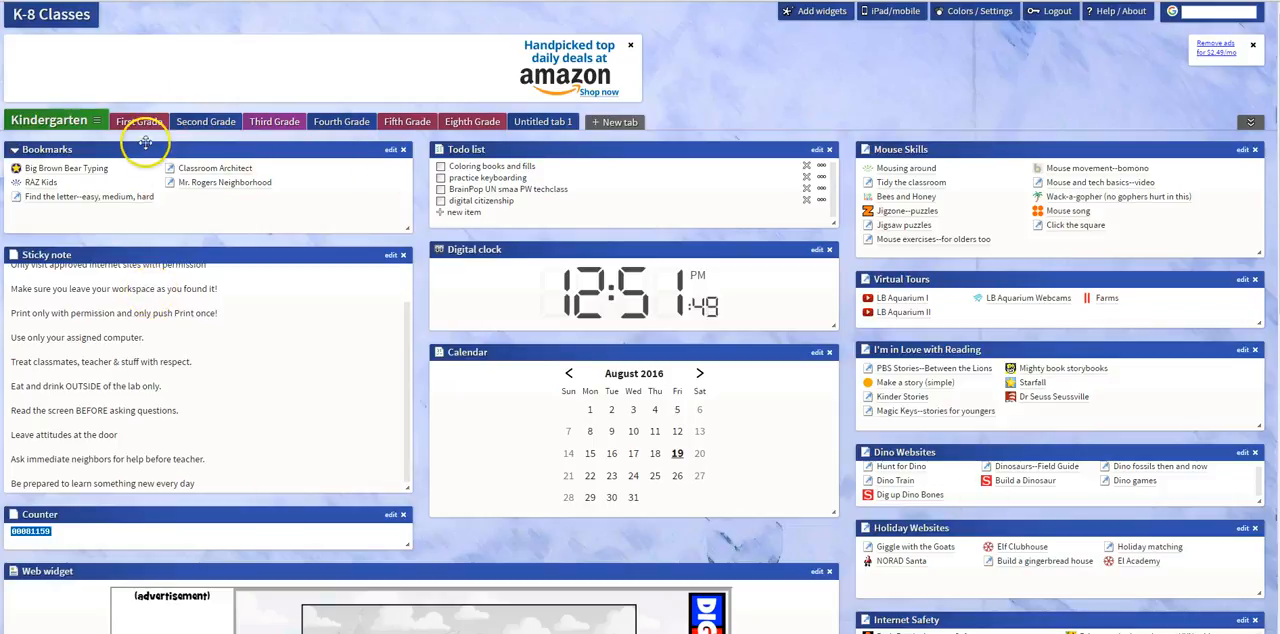
mouse_move(142, 168)
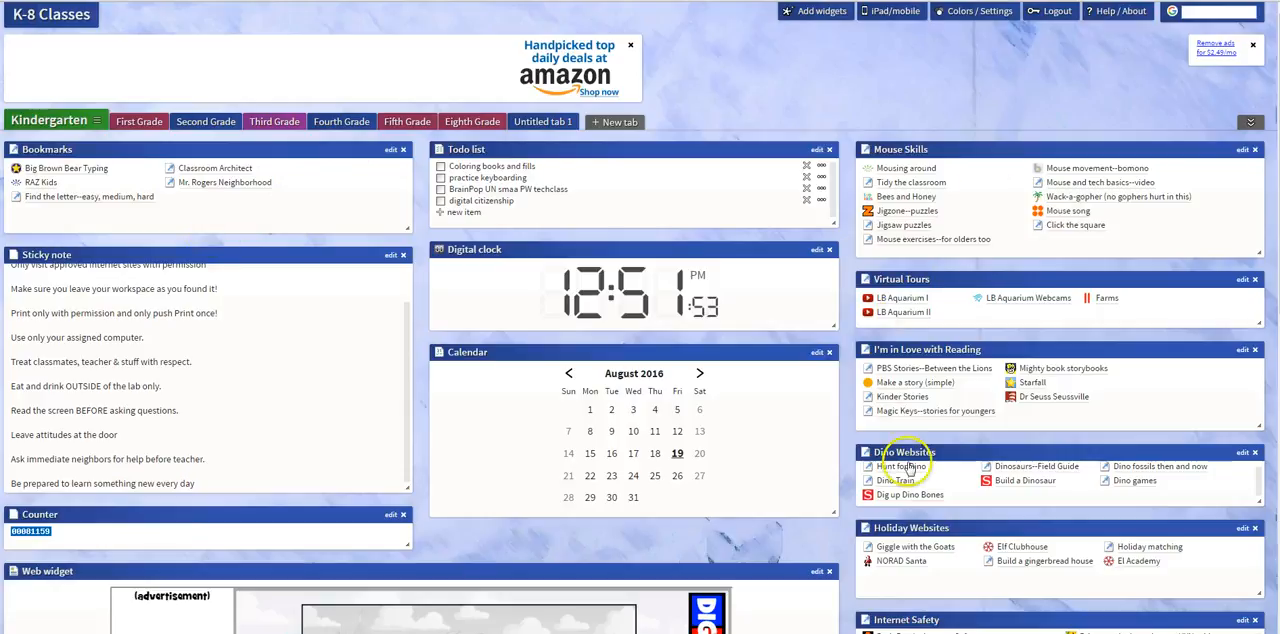
mouse_move(972, 514)
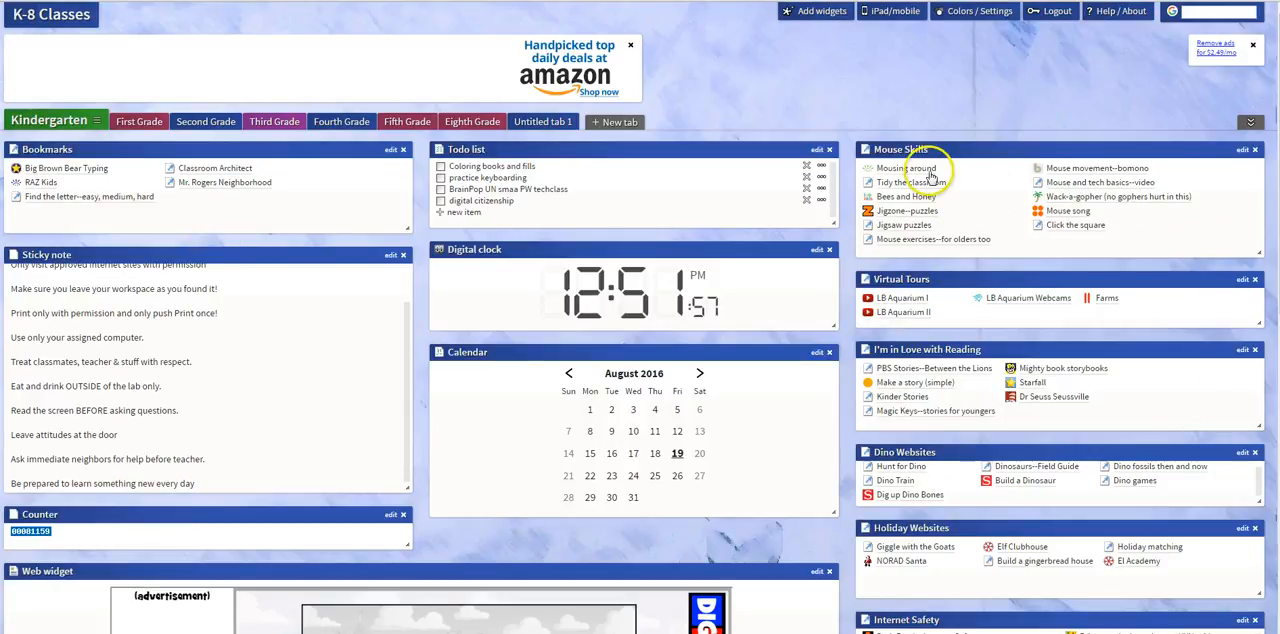
mouse_move(1013, 341)
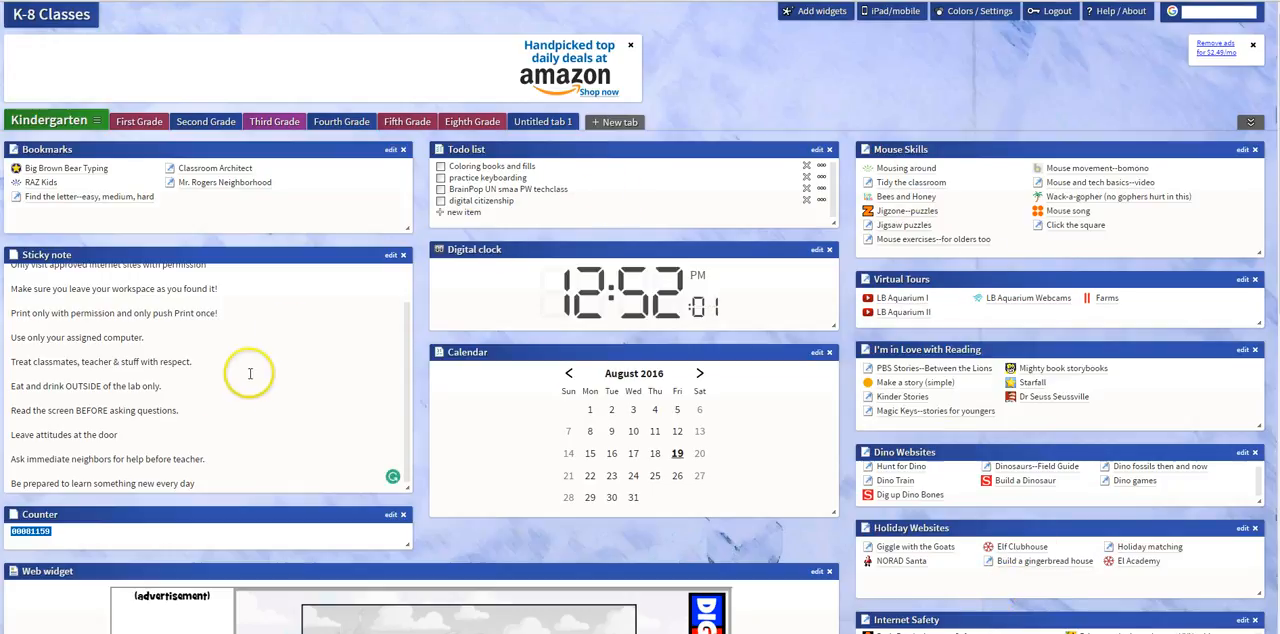
mouse_move(822, 548)
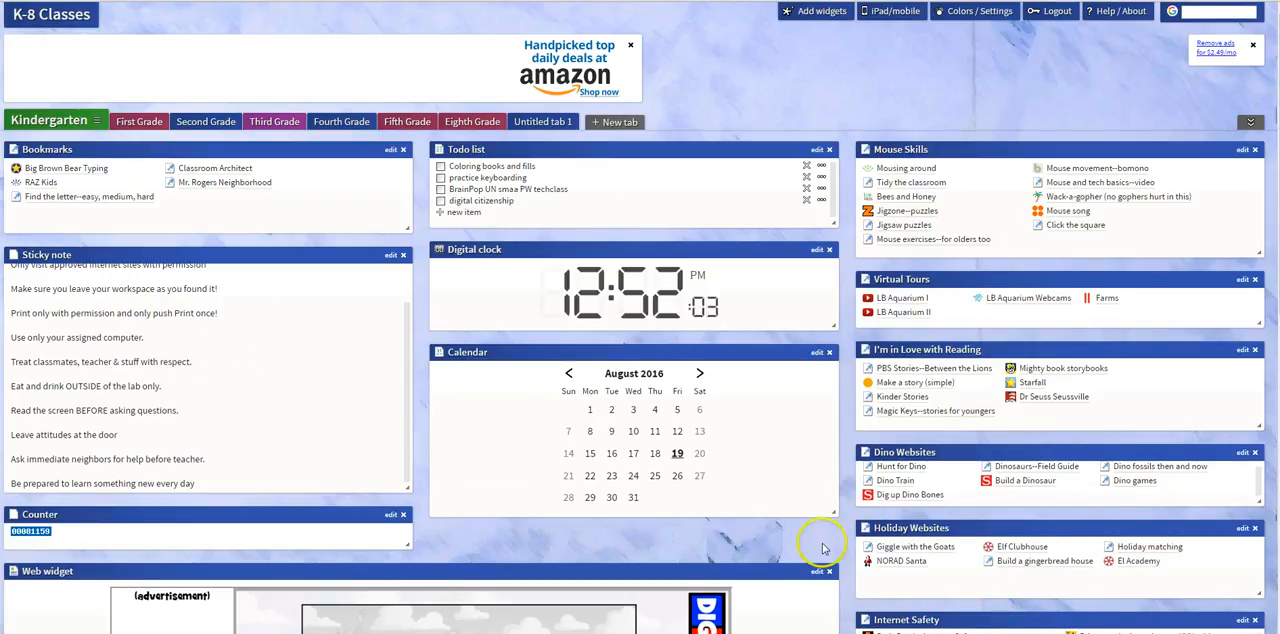
Scroll the Protopage K-8 Kindergarten page down to the DigiPuzzle dragon puzzle widget.
scroll(down, 3)
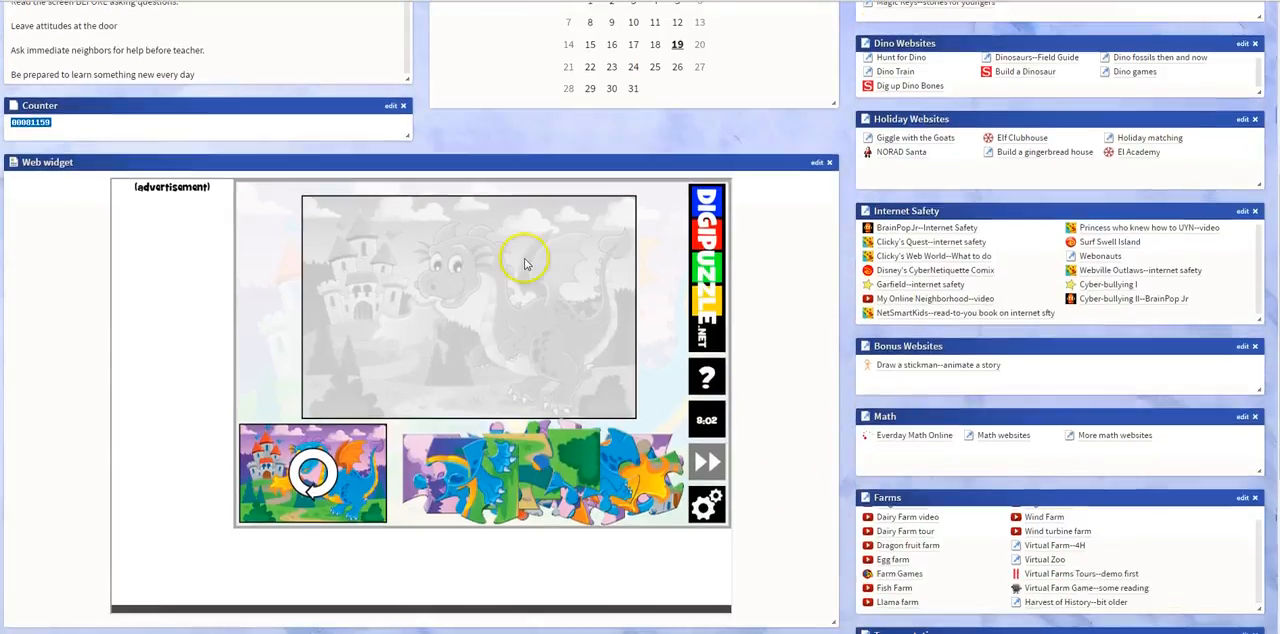
mouse_move(545, 380)
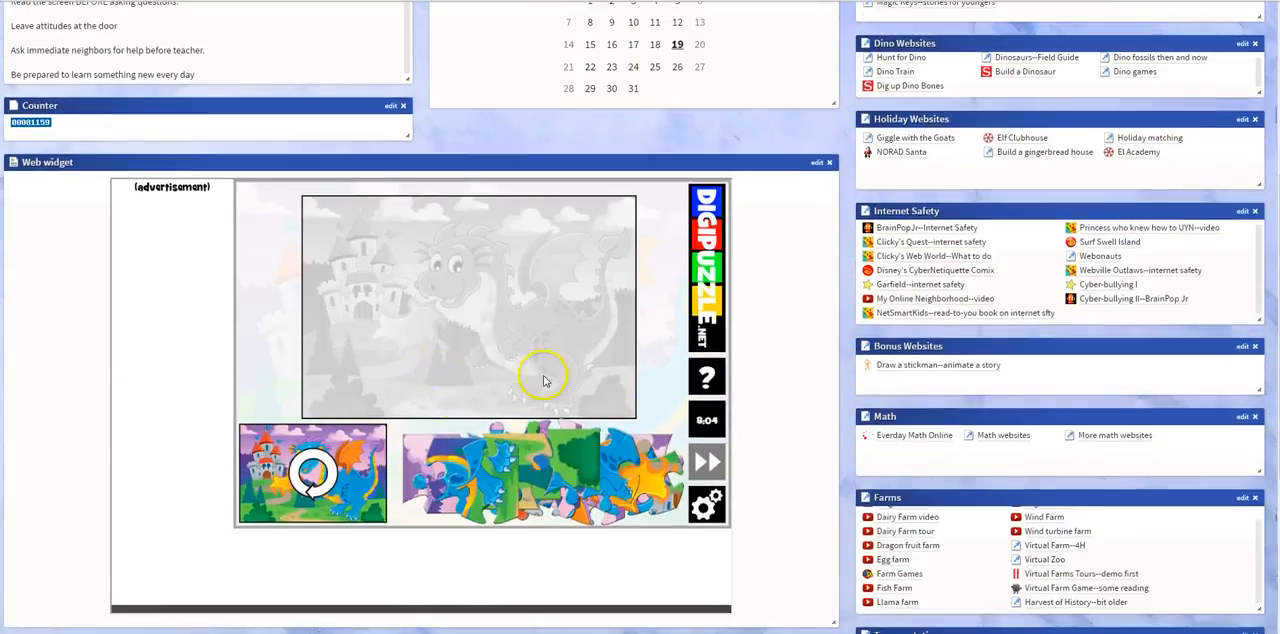
scroll(down, 3)
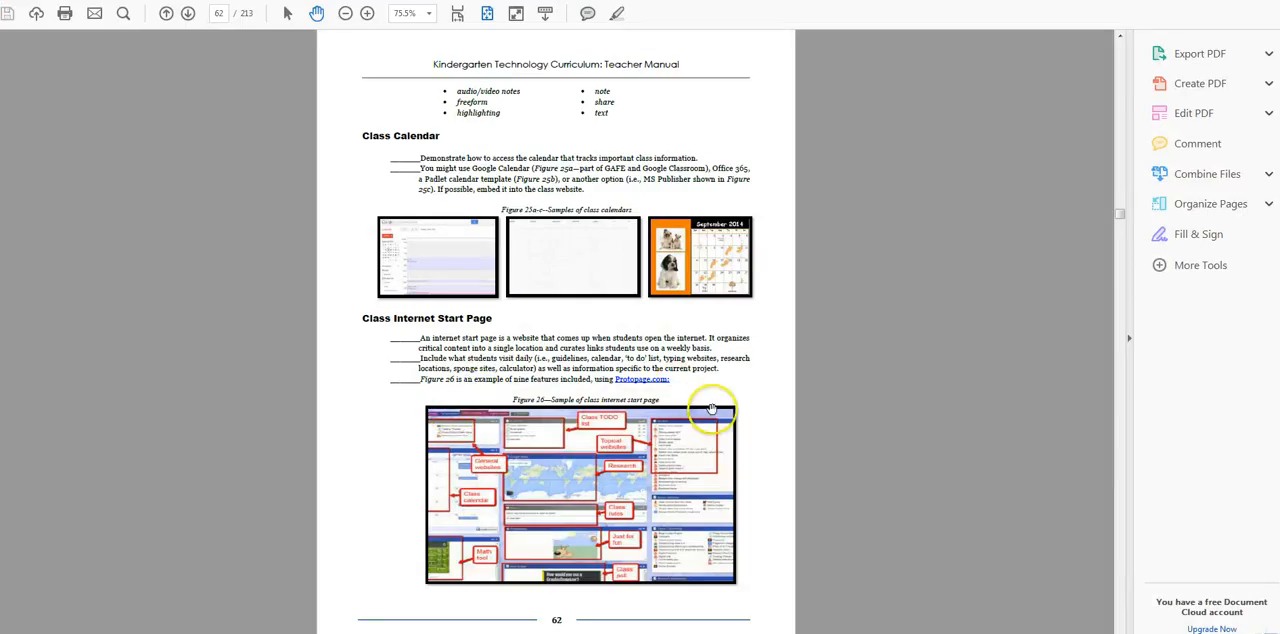
Scroll the Teacher Manual to page 63 on Student digital portfolios and Class Webtools.
scroll(down, 3)
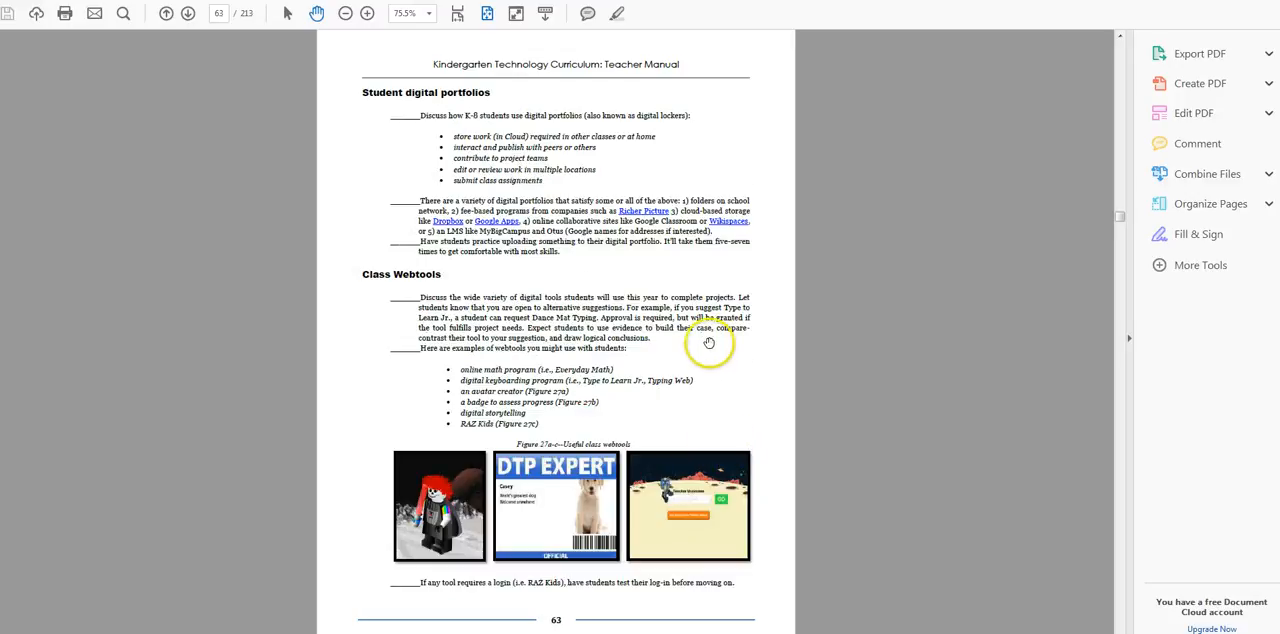
mouse_move(540, 131)
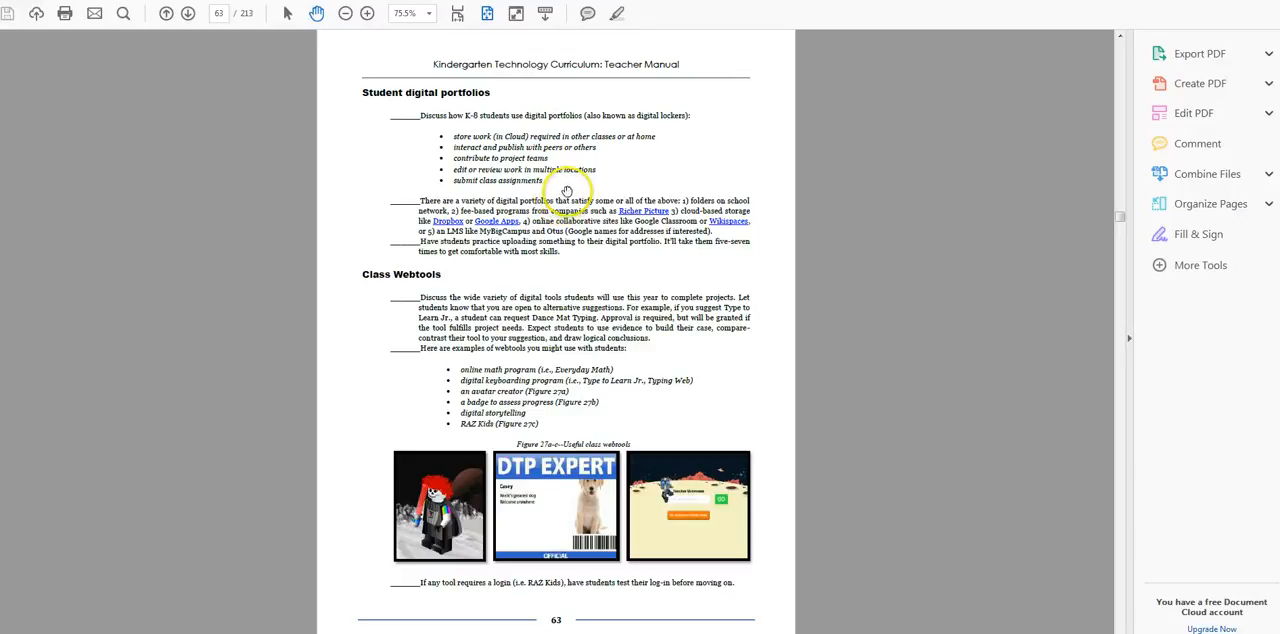
mouse_move(617, 115)
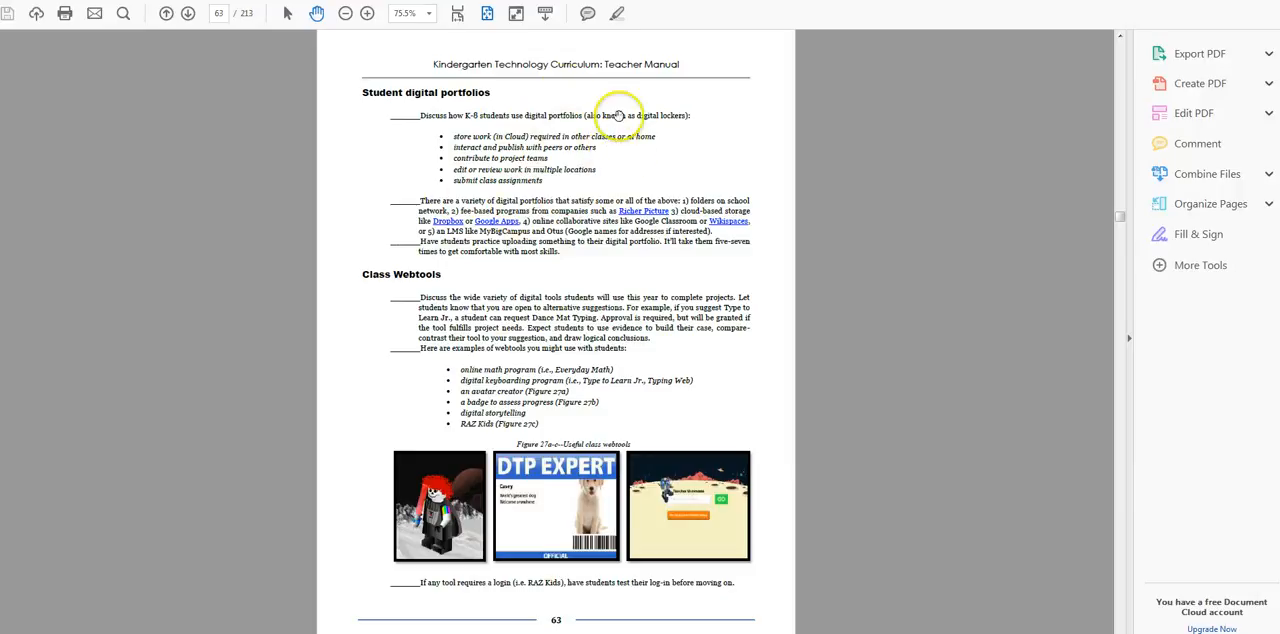
mouse_move(543, 170)
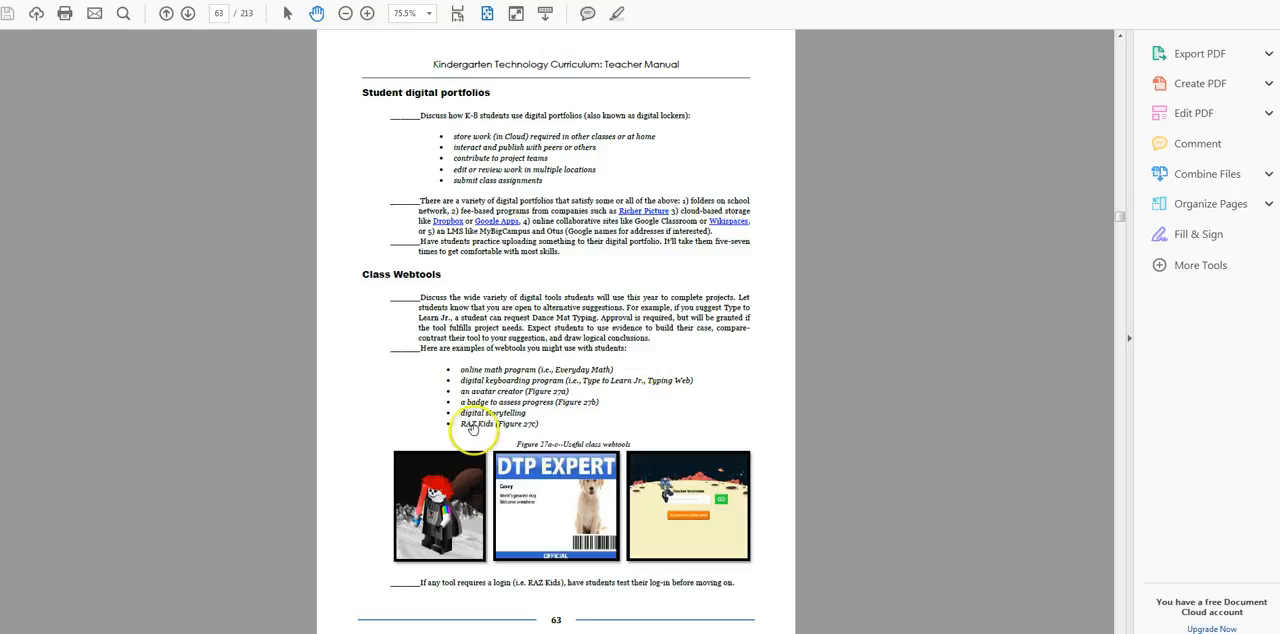
mouse_move(688, 501)
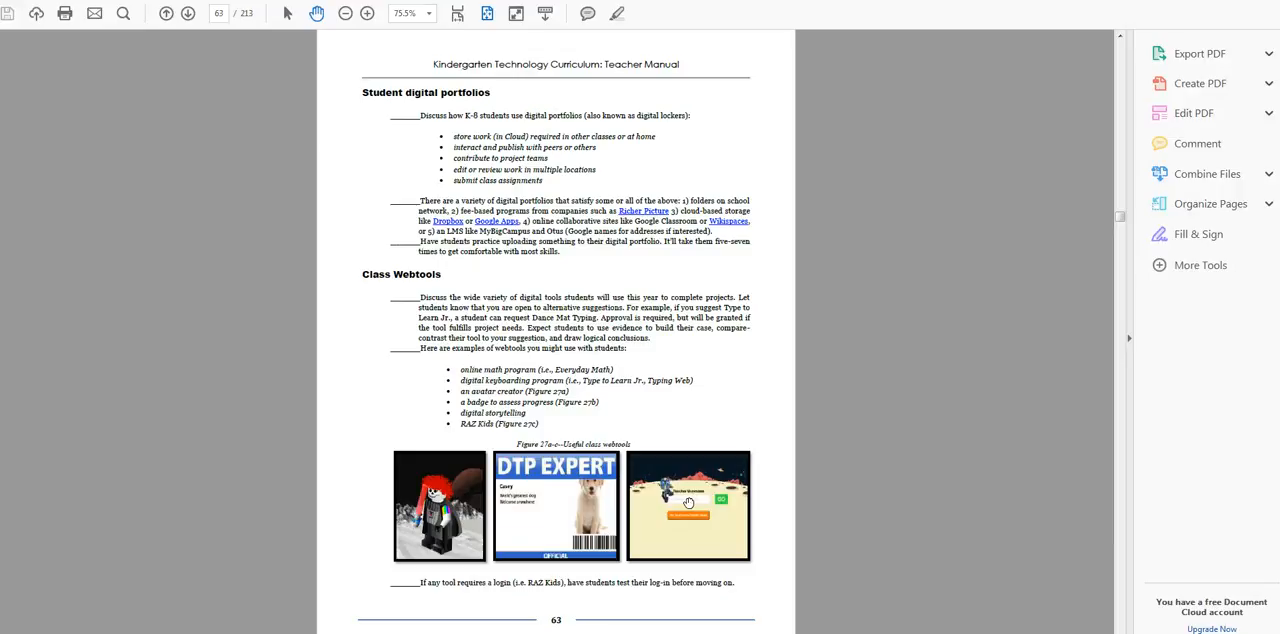
mouse_move(660, 394)
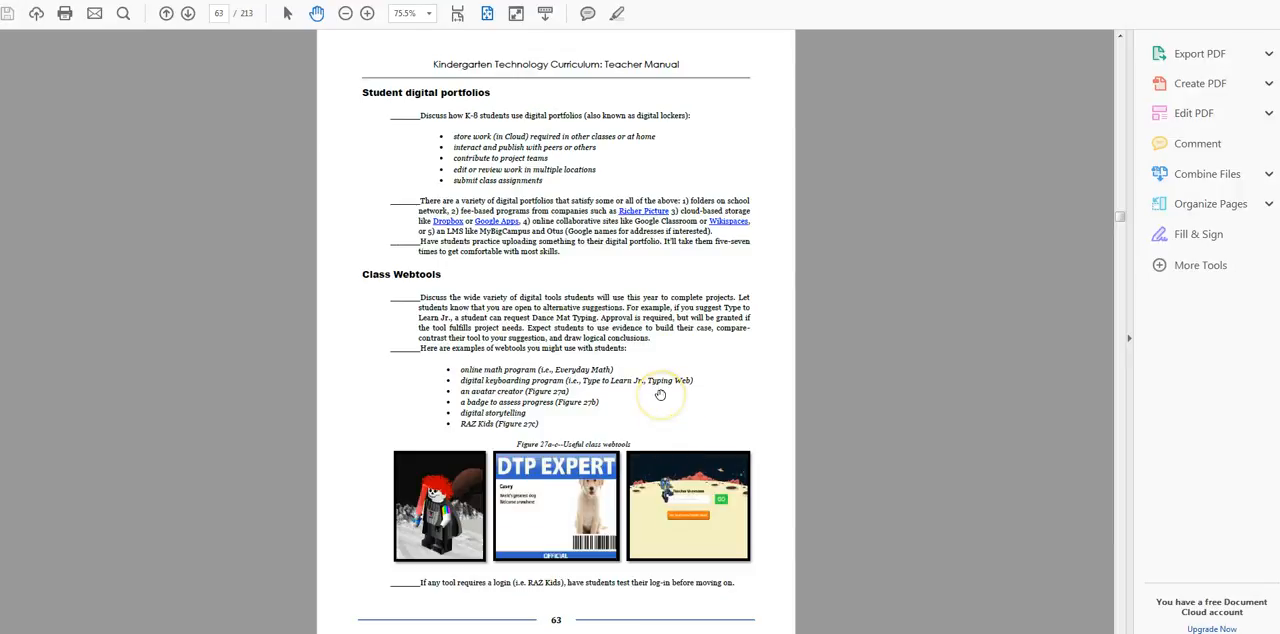
mouse_move(610, 390)
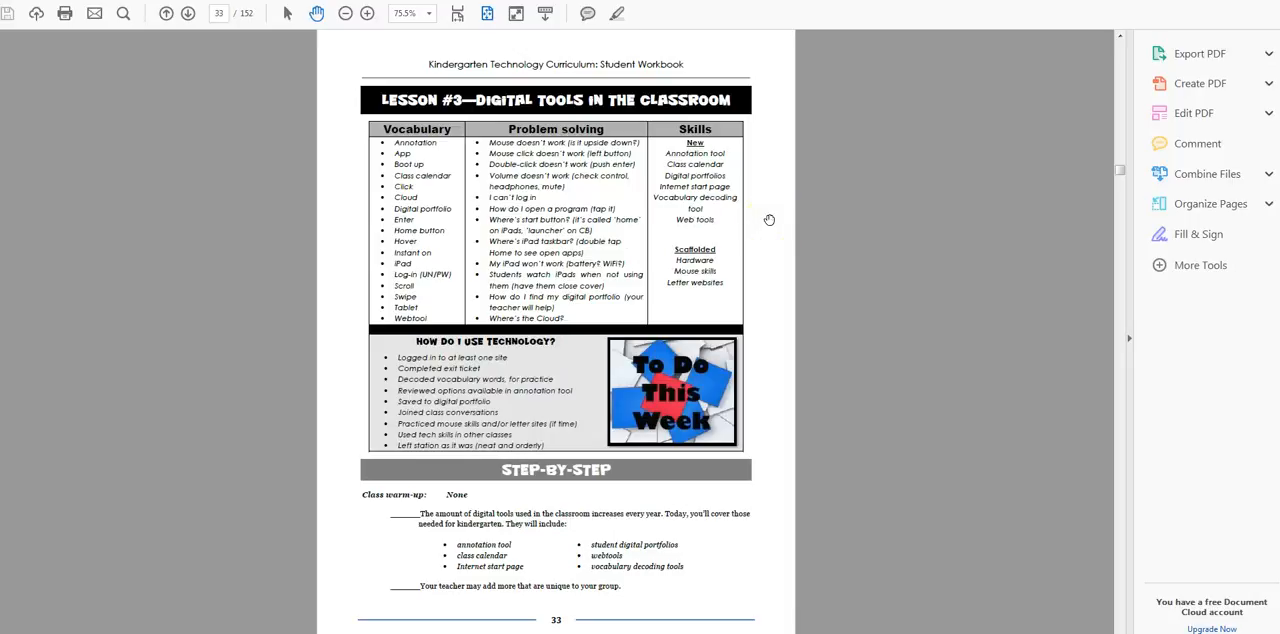
Scroll the Student Workbook to page 37, then switch to the Teacher Manual at page 64.
scroll(down, 3)
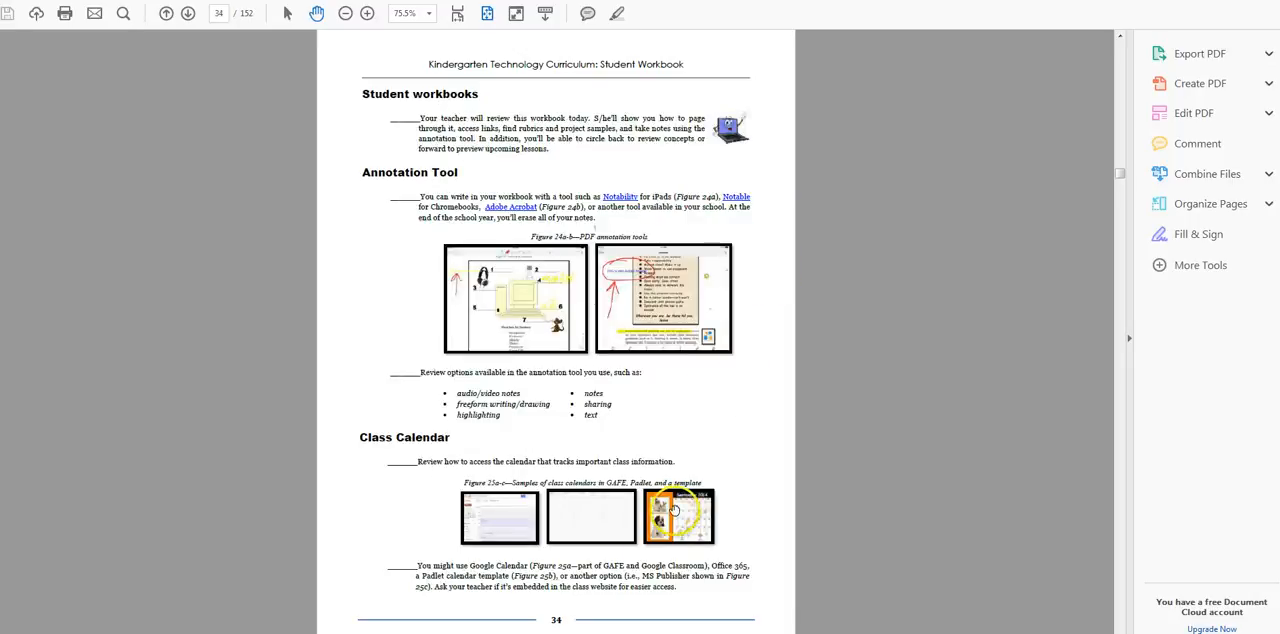
click(188, 13)
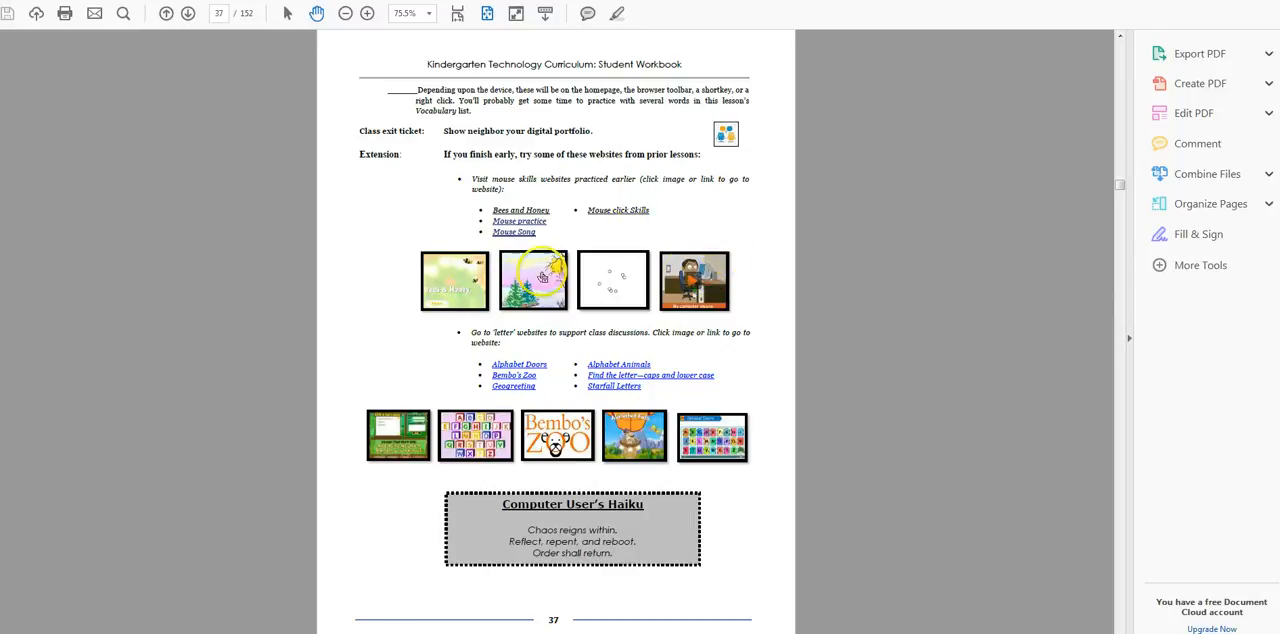
mouse_move(657, 462)
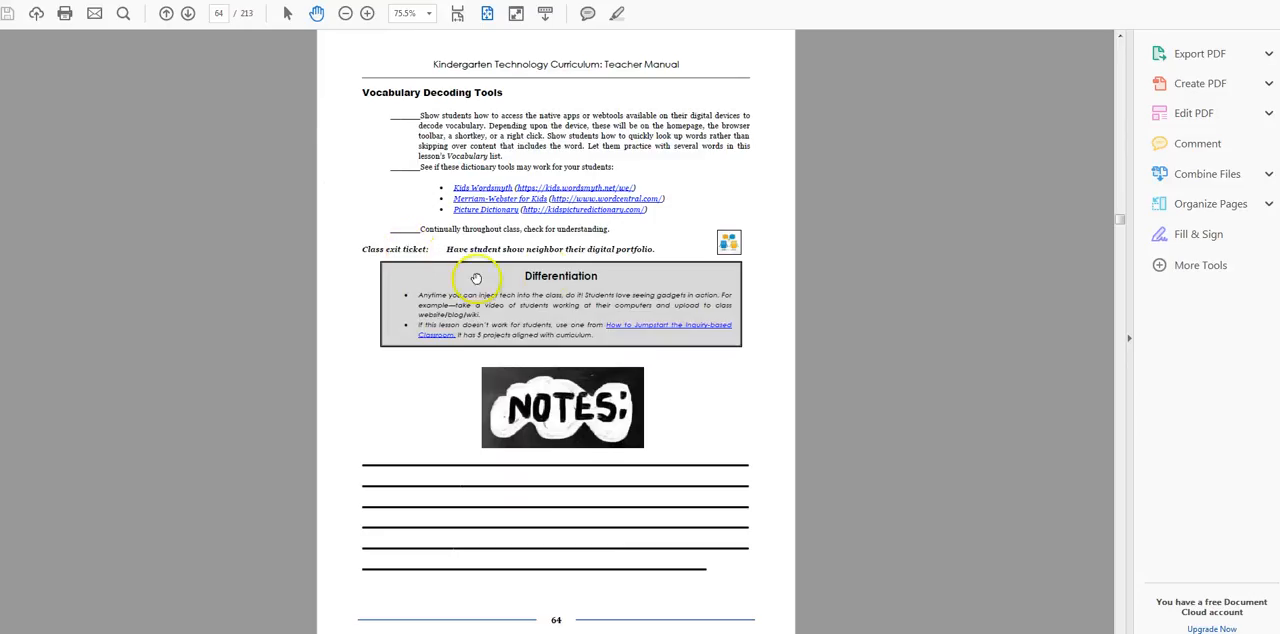
mouse_move(623, 362)
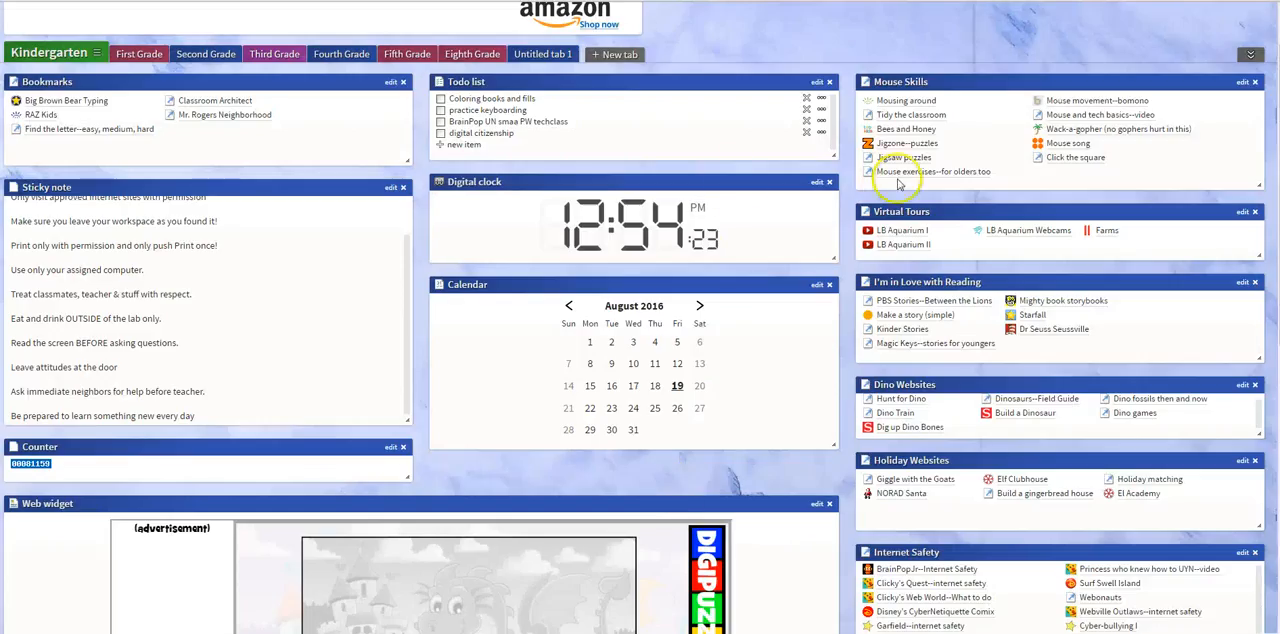
mouse_move(1058, 152)
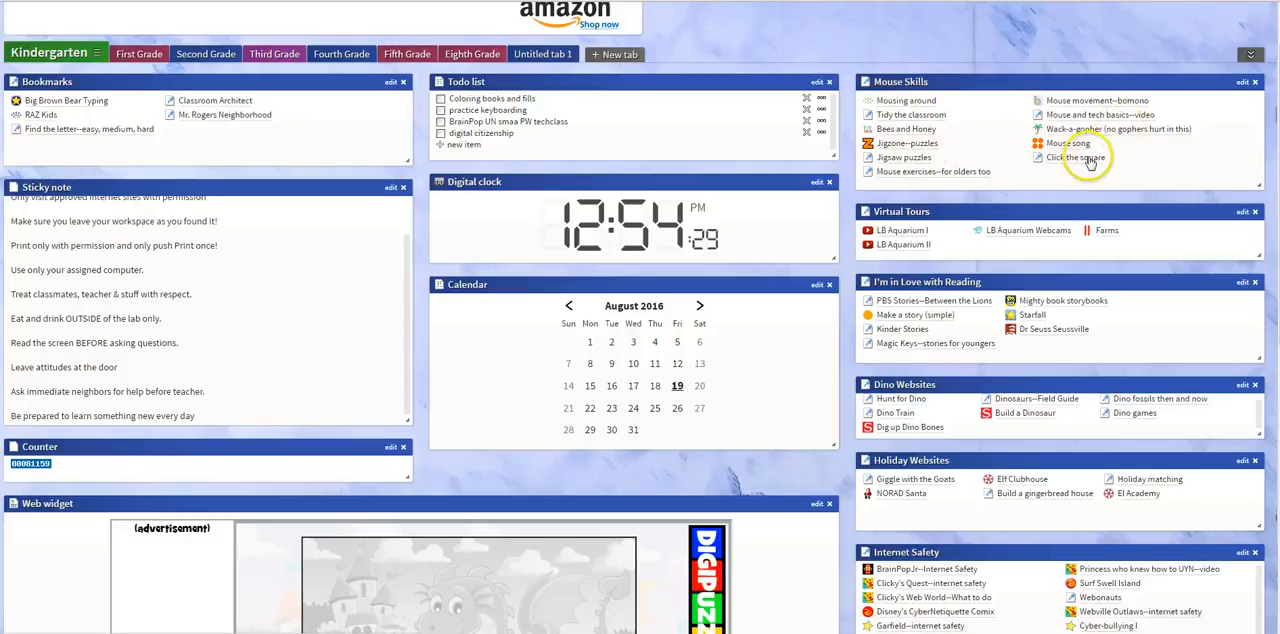
mouse_move(945, 218)
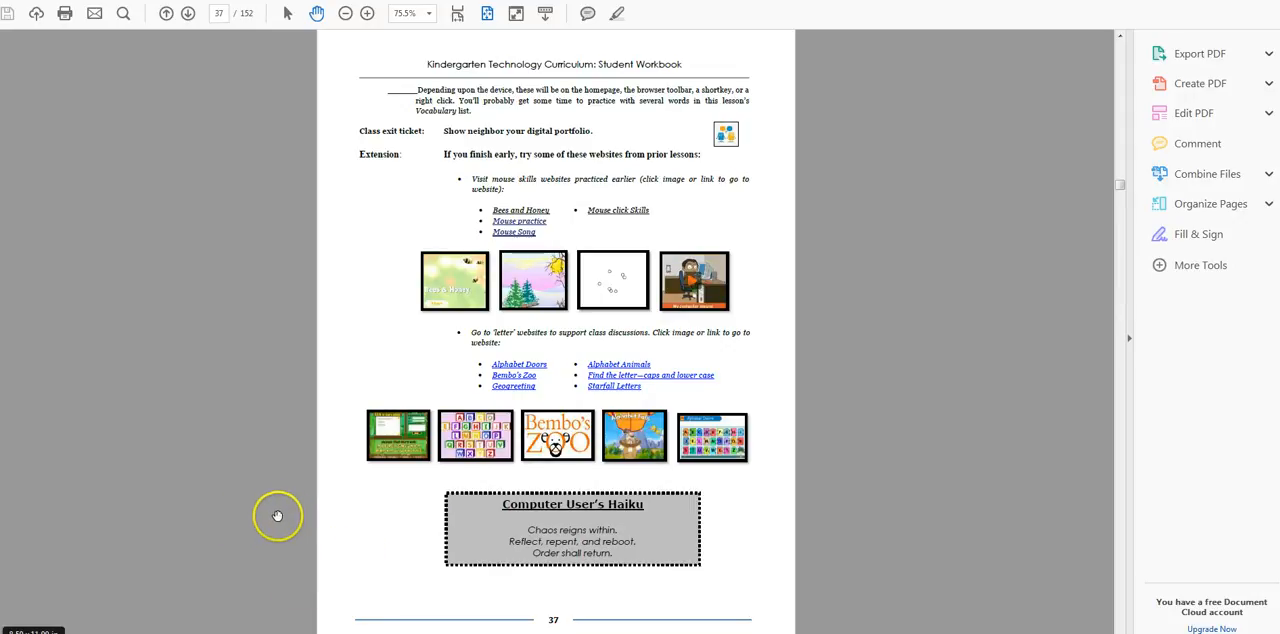
mouse_move(452, 418)
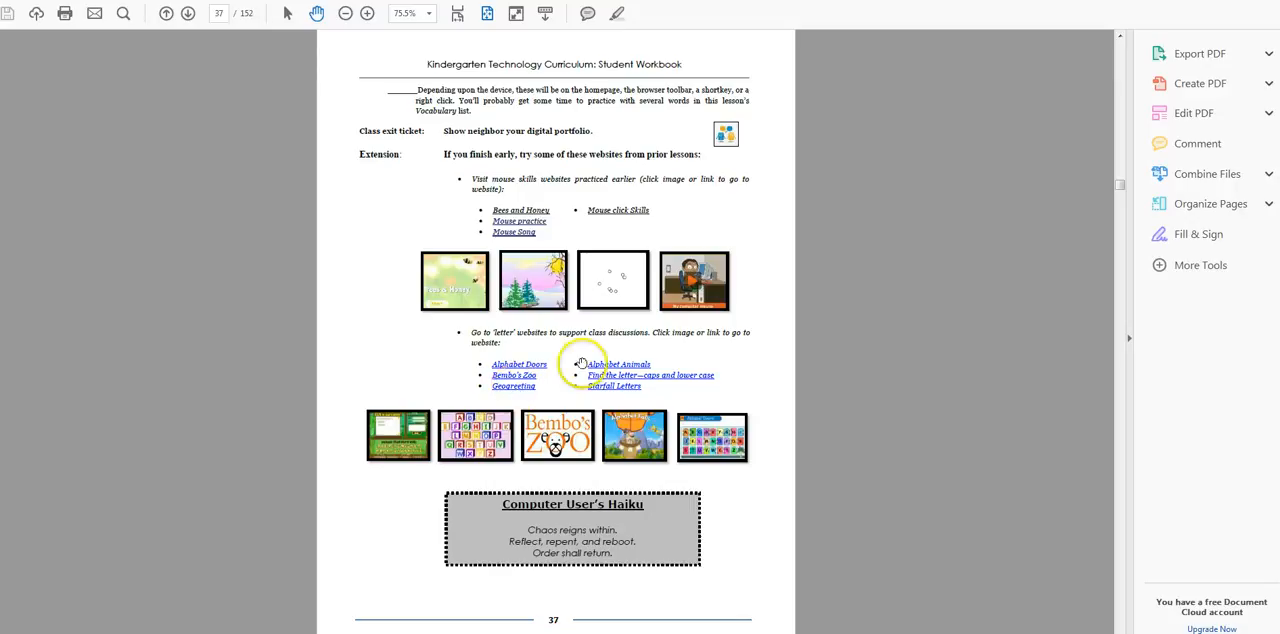
mouse_move(617, 364)
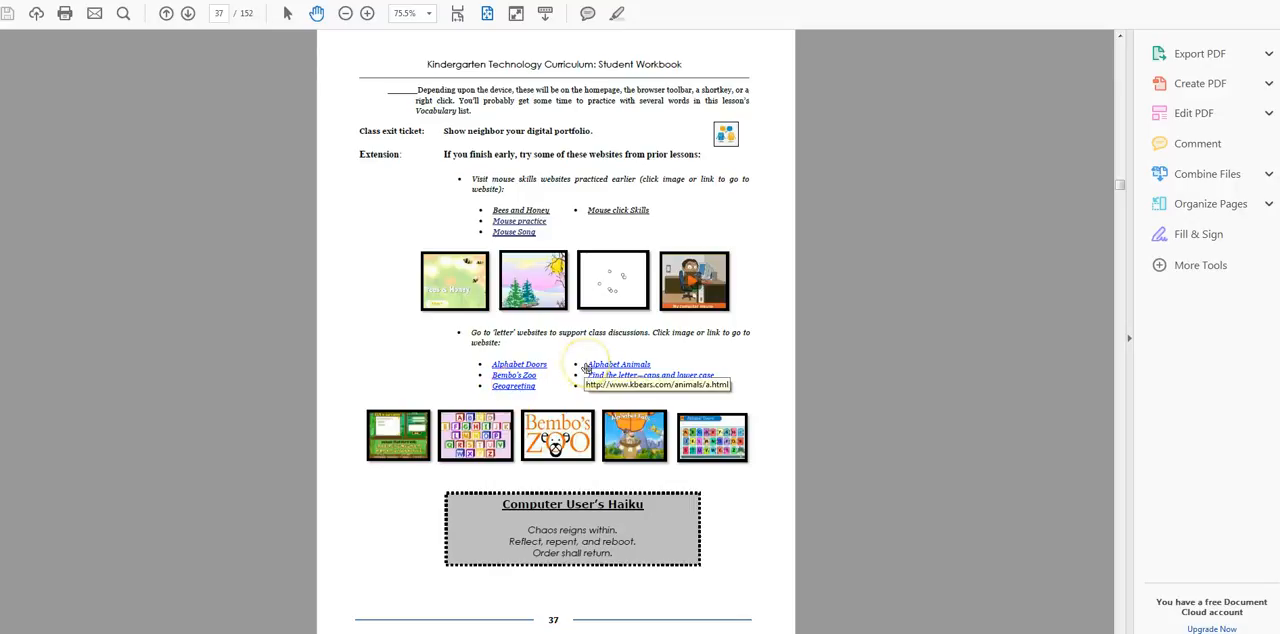